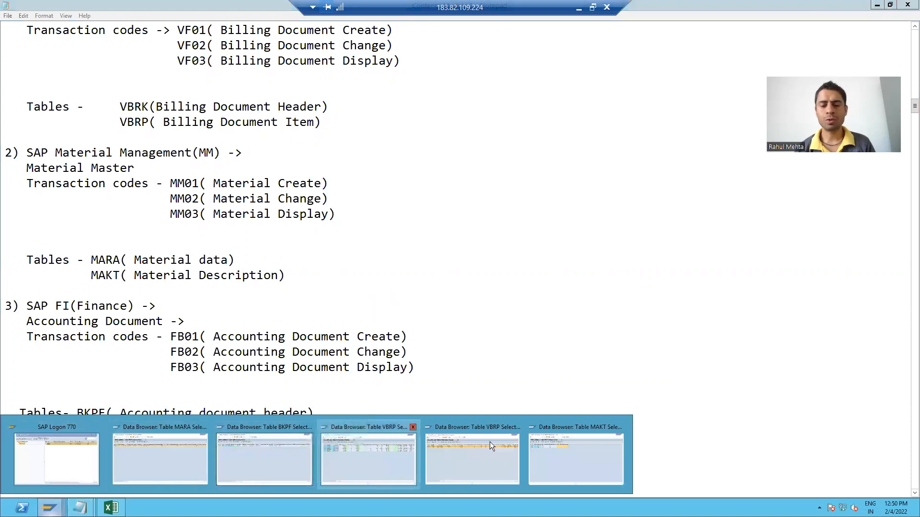
Launch the material creation transaction with /nMM01.
left_click(573, 457)
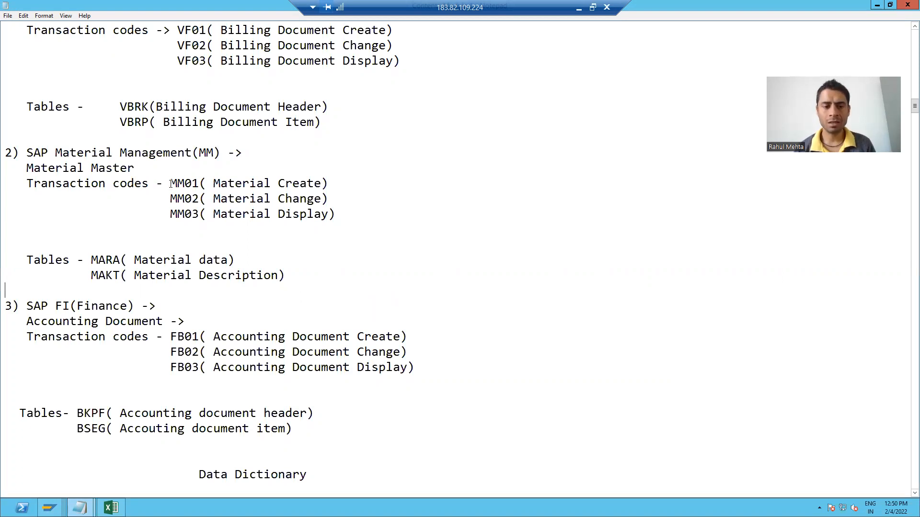
double_click(185, 183)
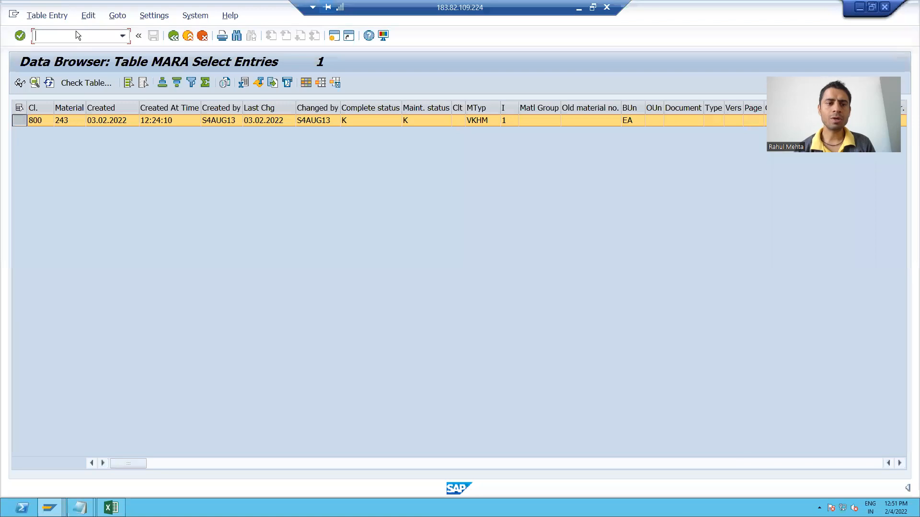
type("/")
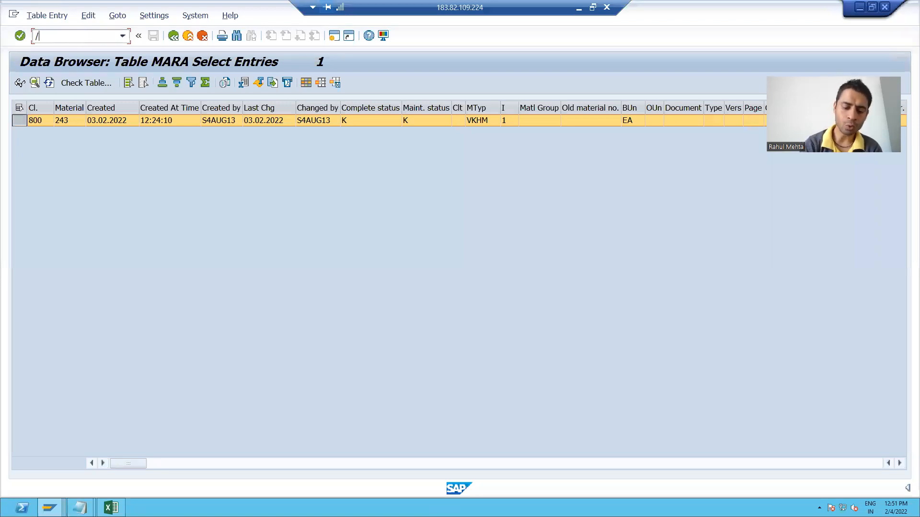
type("nmm0")
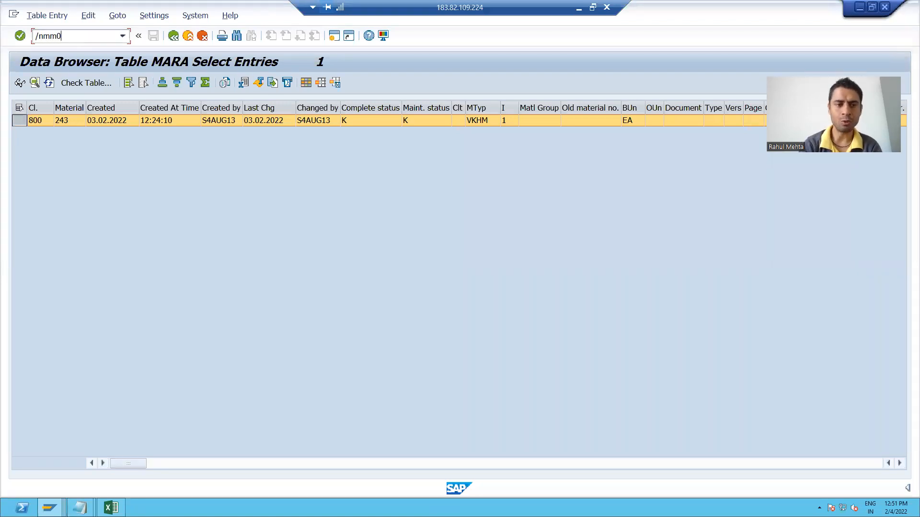
key("Enter")
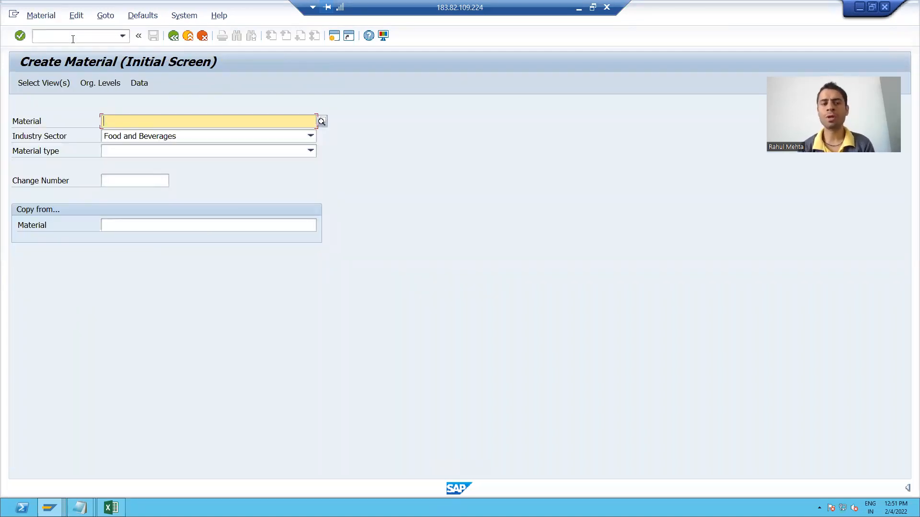
mouse_move(112, 73)
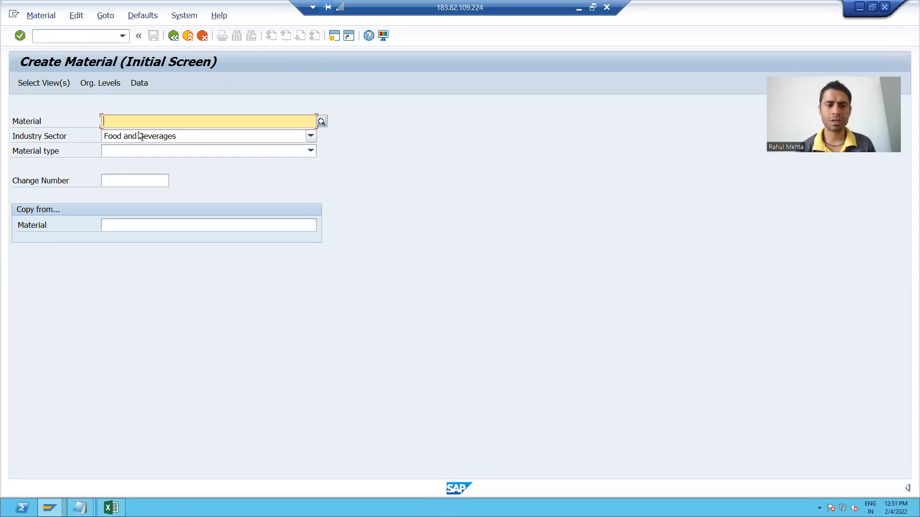
Set industry sector Retail and material type Additionals, then select the Basic Data 1 view.
left_click(310, 136)
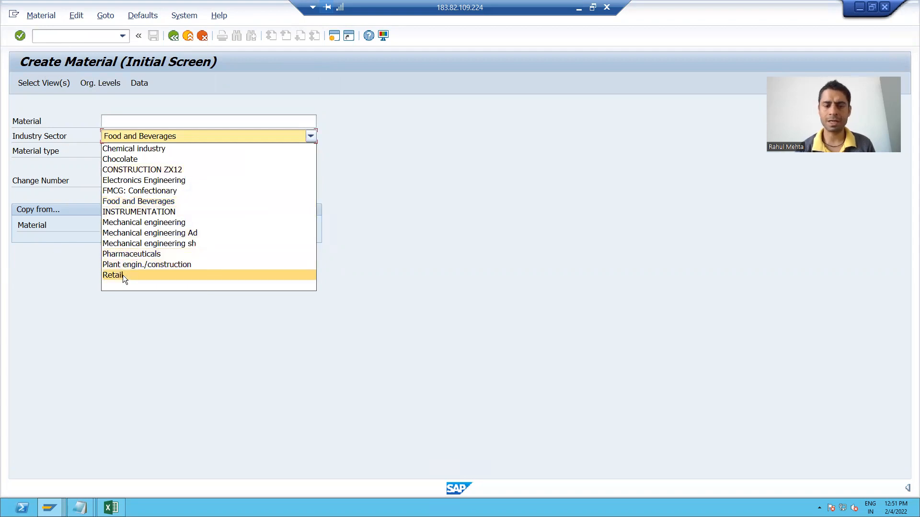
left_click(113, 275)
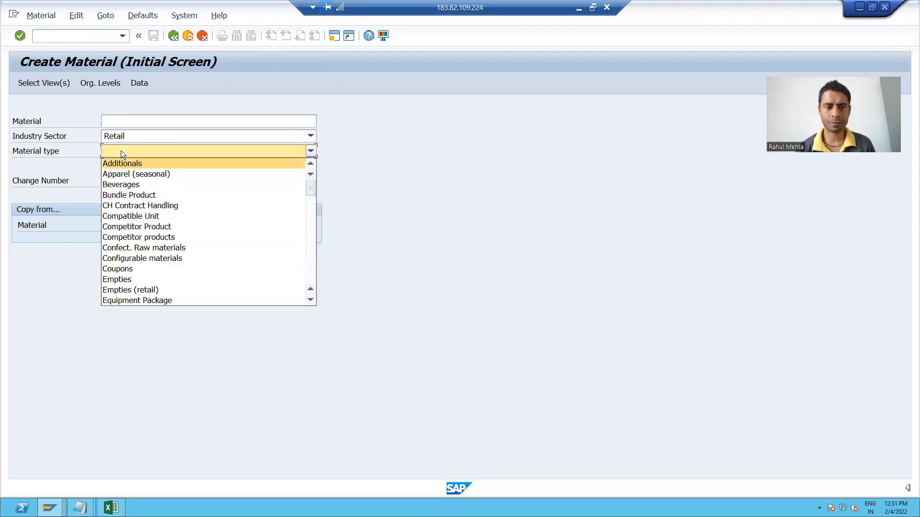
left_click(122, 163)
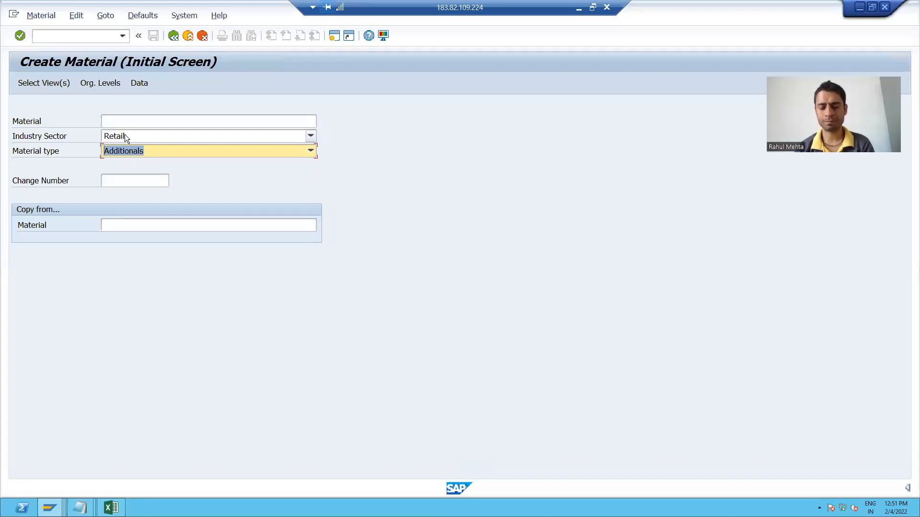
left_click(310, 150)
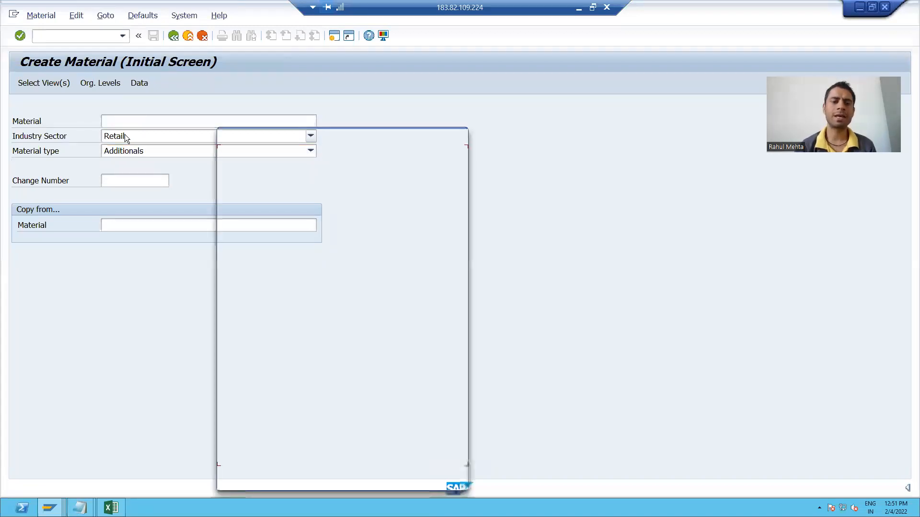
left_click(43, 83)
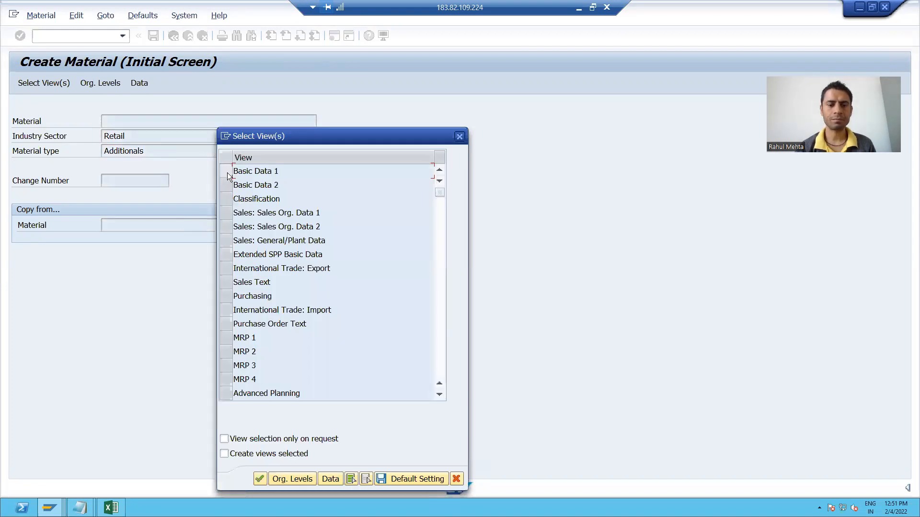
left_click(255, 171)
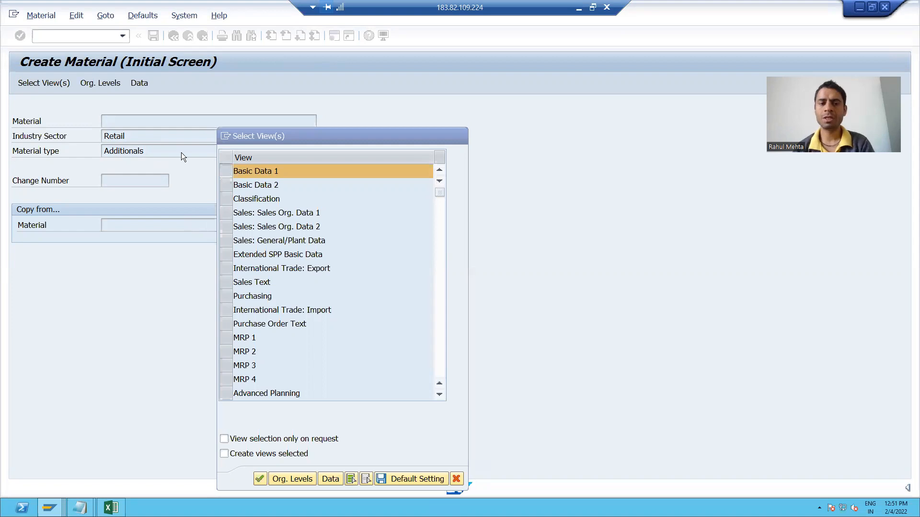
left_click(259, 479)
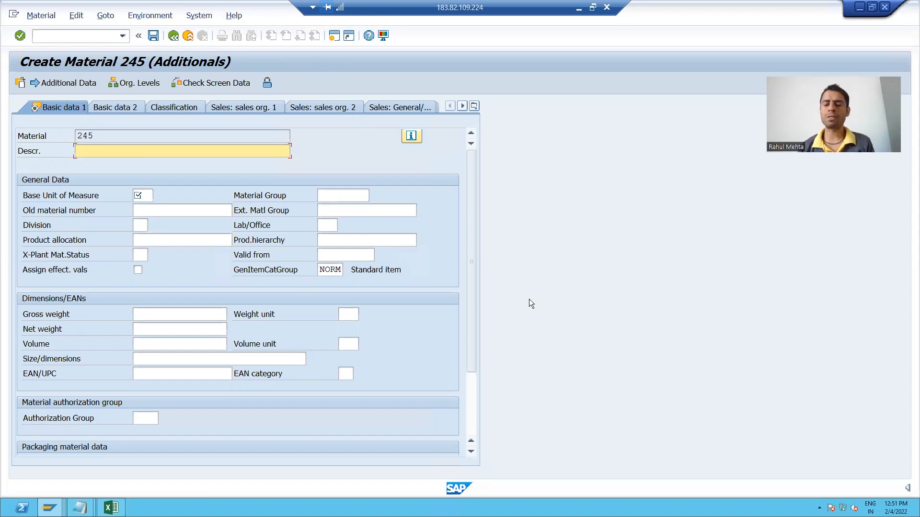
Enter description 'Test Material - English', base unit EA, and gross and net weight 1 KG.
left_click(94, 151)
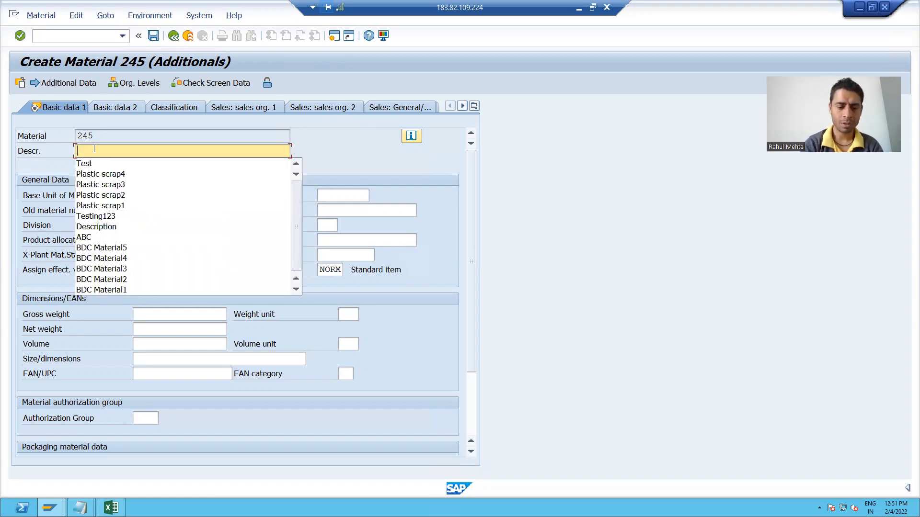
type("Test Materia")
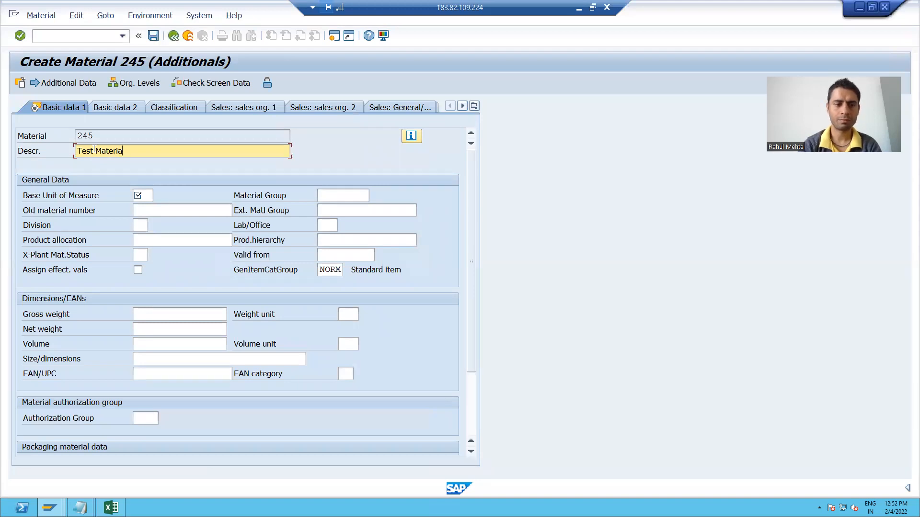
type("l")
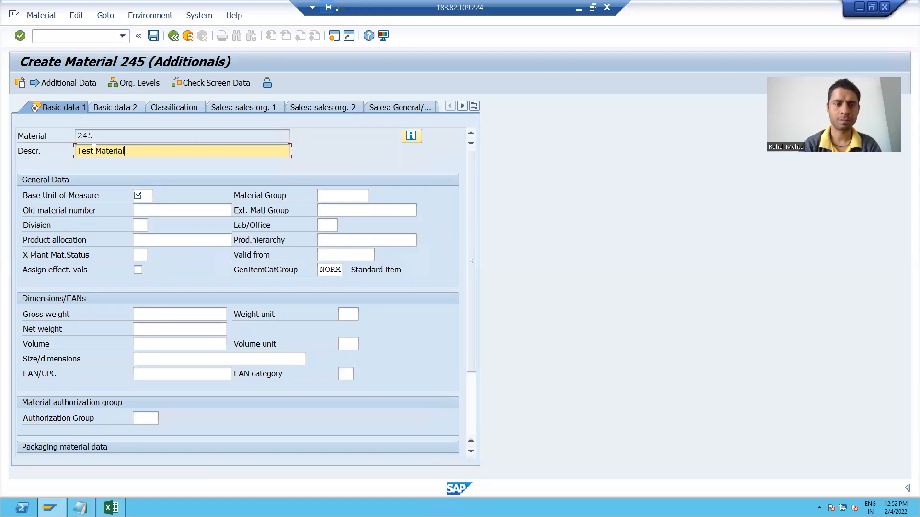
type("-")
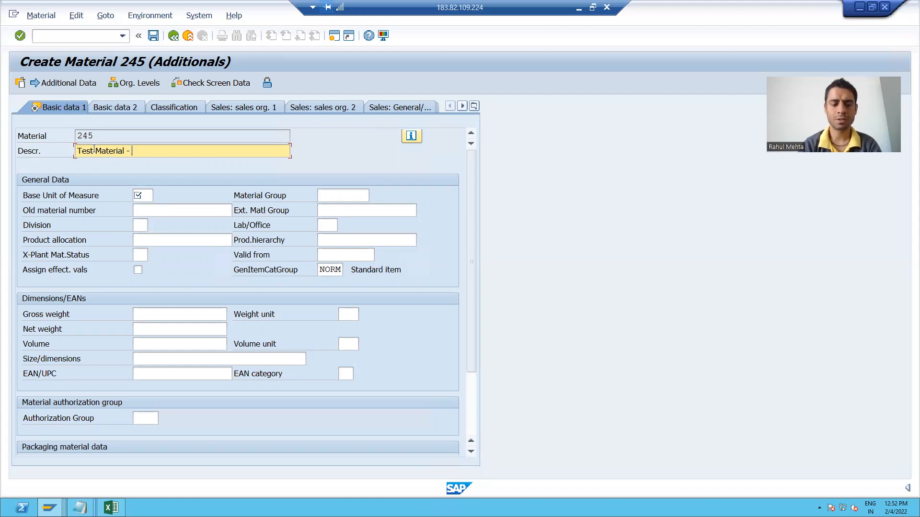
type("Engl")
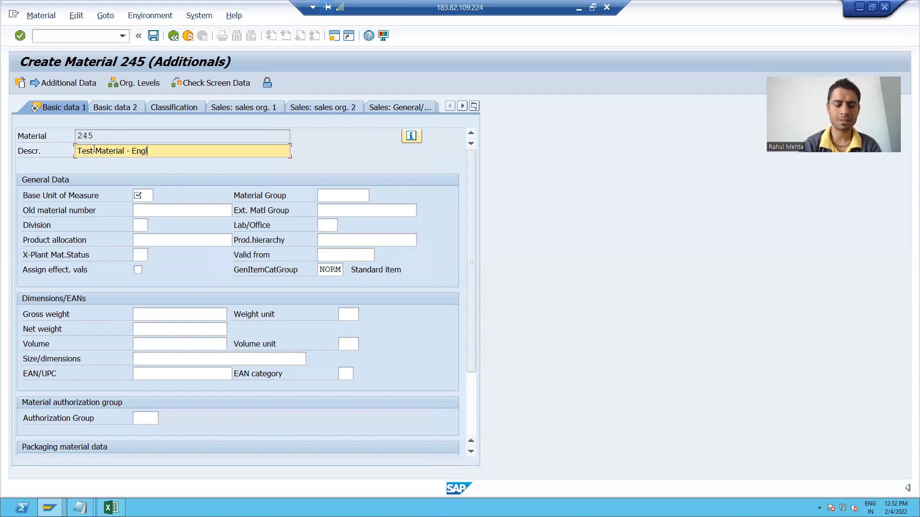
key("BackSpace")
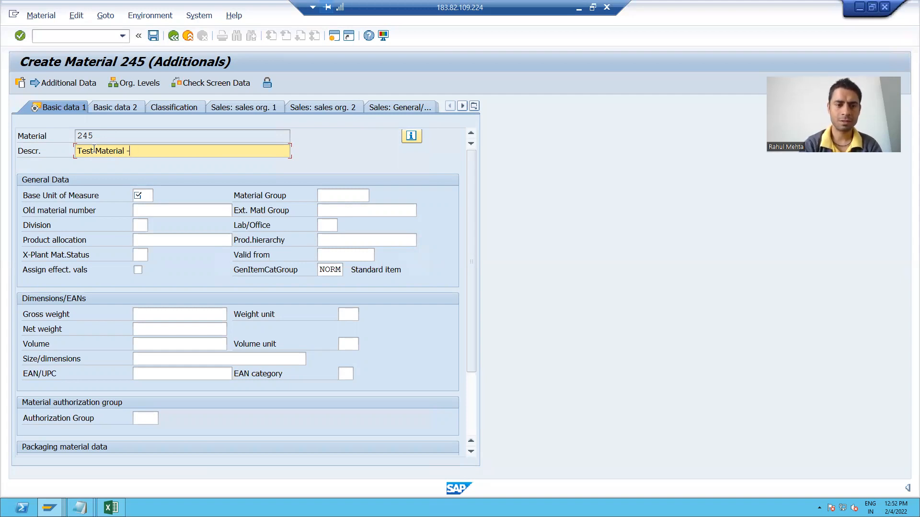
type("En")
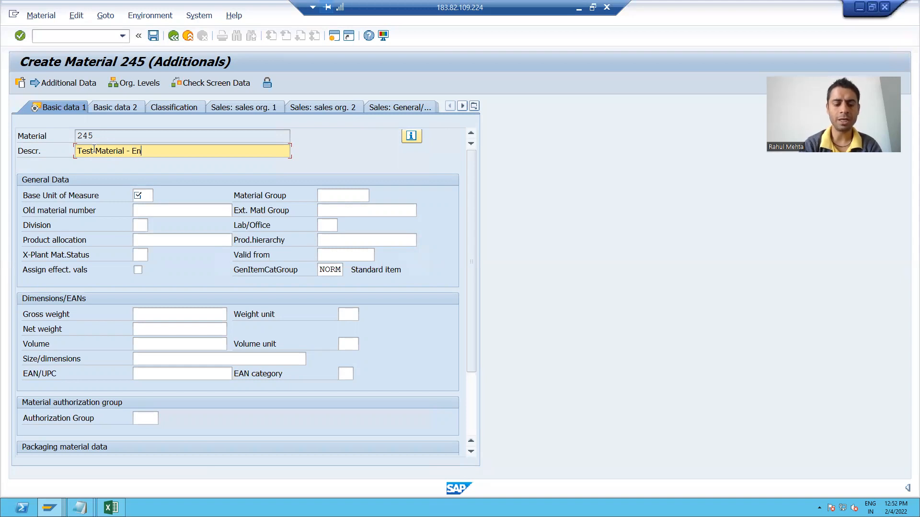
type("glish")
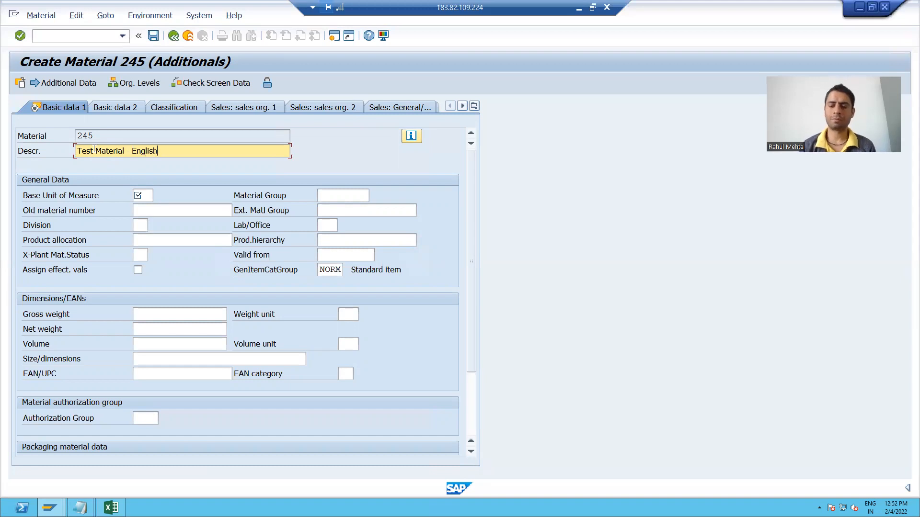
mouse_move(149, 193)
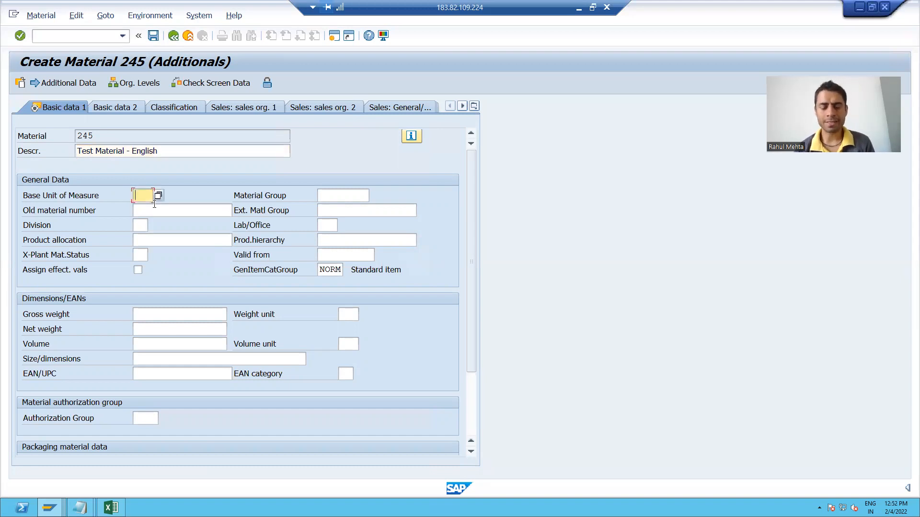
type("EA")
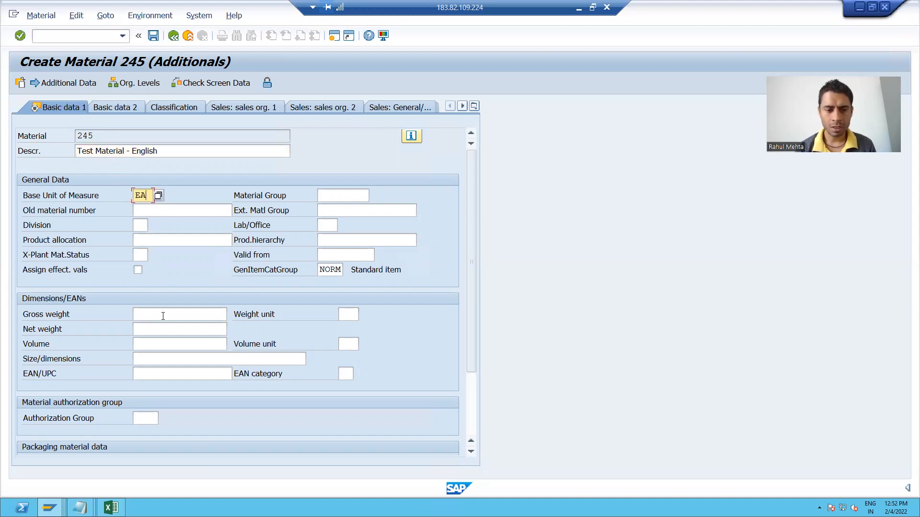
type("1,00")
left_click(348, 314)
type("KG")
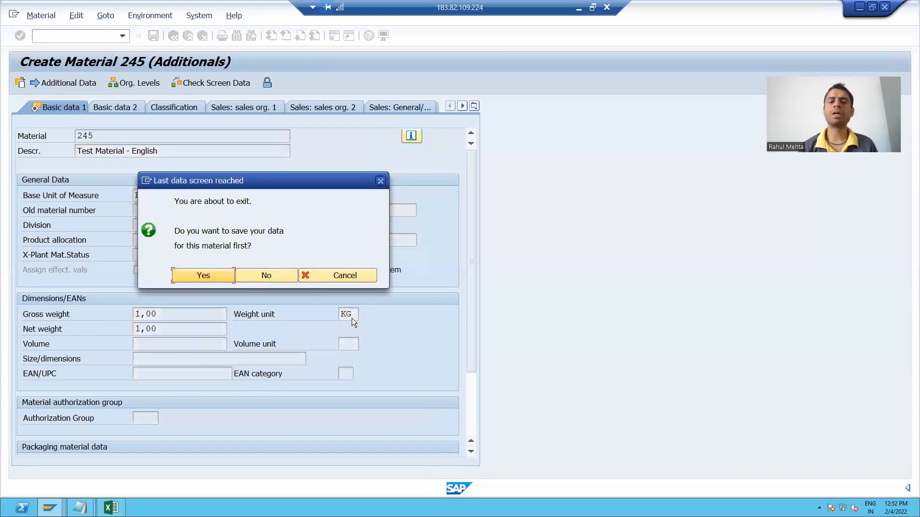
mouse_move(219, 281)
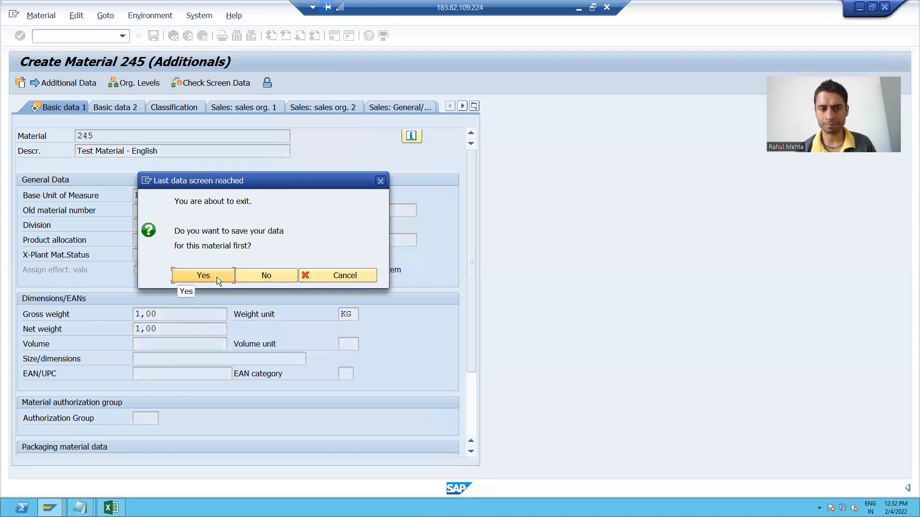
Confirm the save prompt so material 245 is created.
left_click(203, 275)
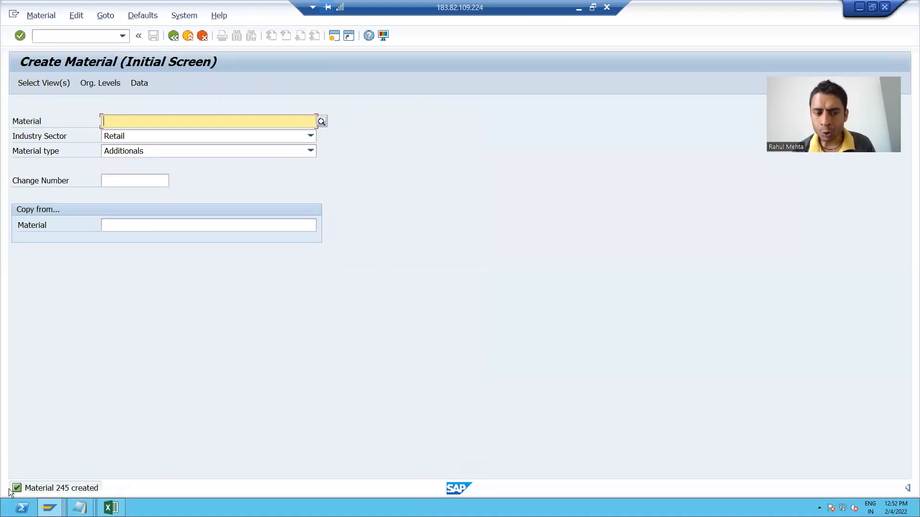
mouse_move(91, 488)
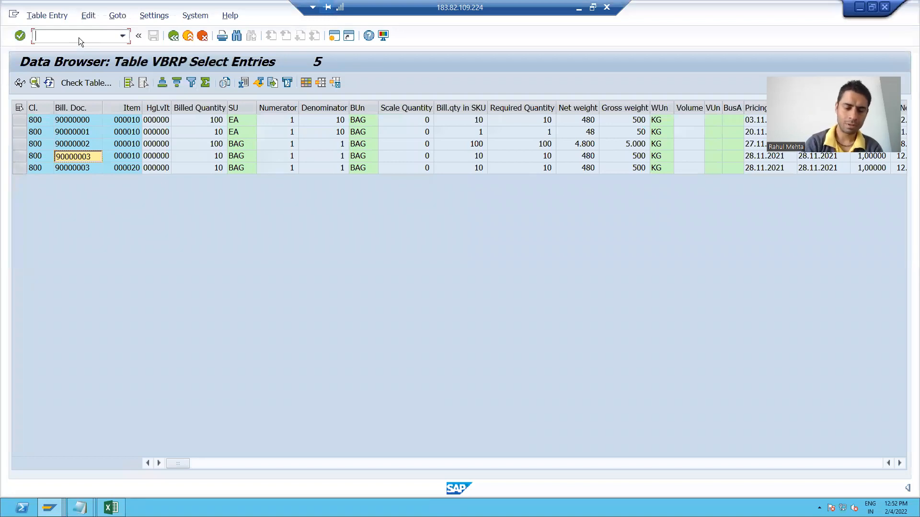
Open table MARA in SE11 (/nse11) and go to its contents selection screen.
type("/nse11")
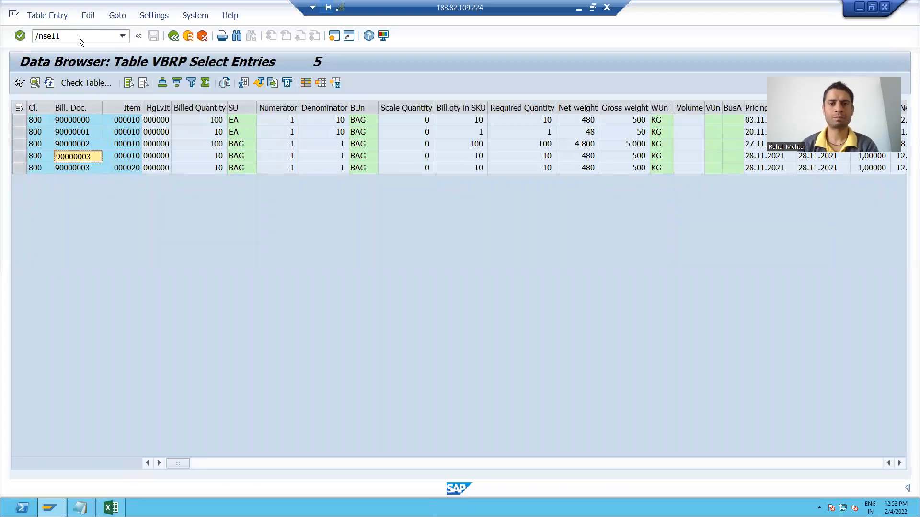
key("Enter")
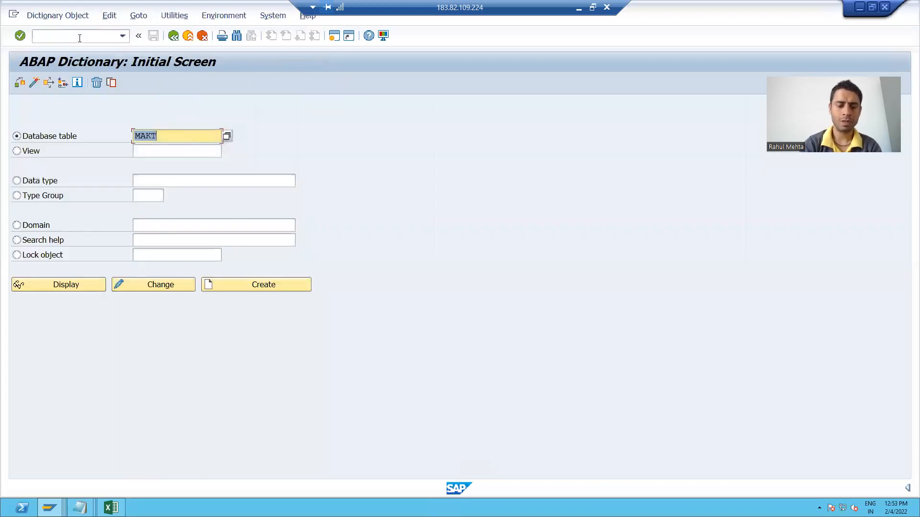
type("MARA")
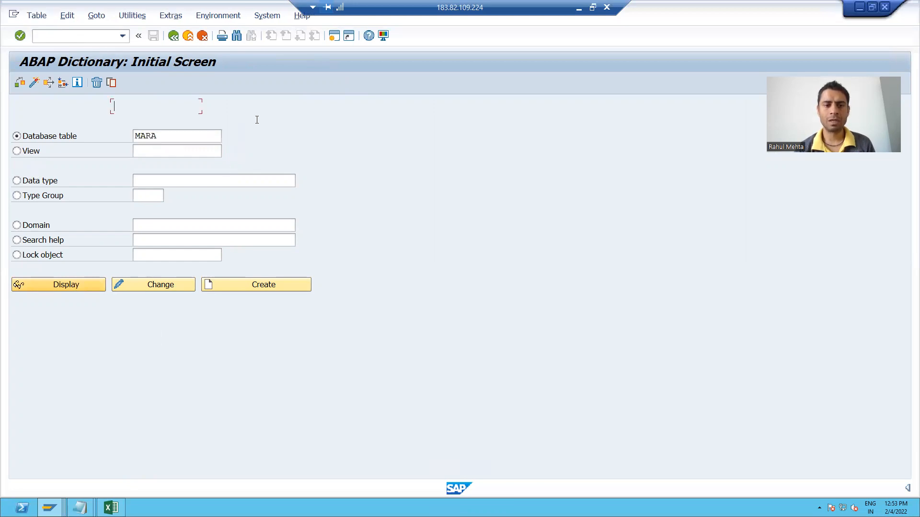
mouse_move(259, 111)
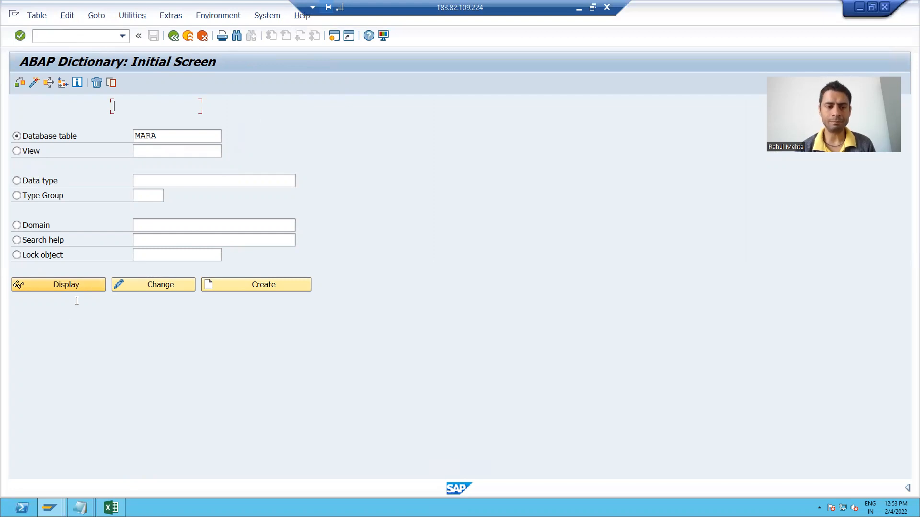
left_click(58, 284)
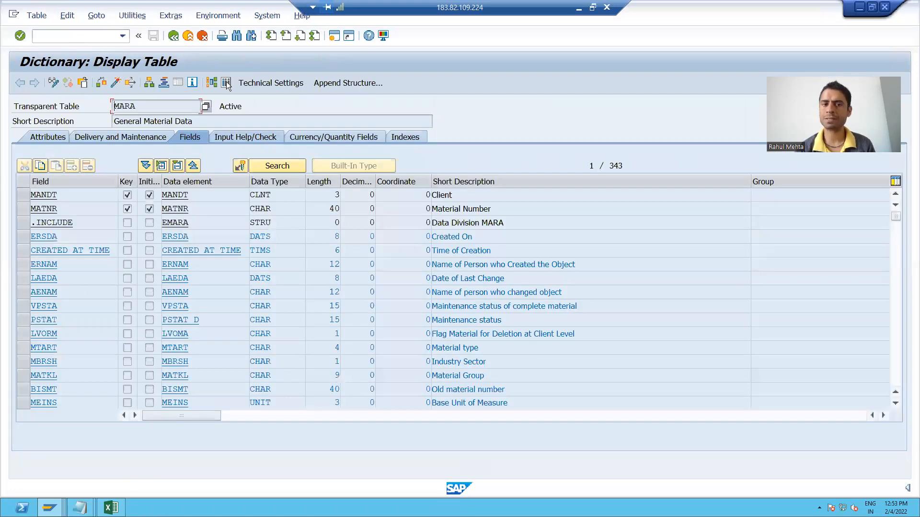
left_click(226, 82)
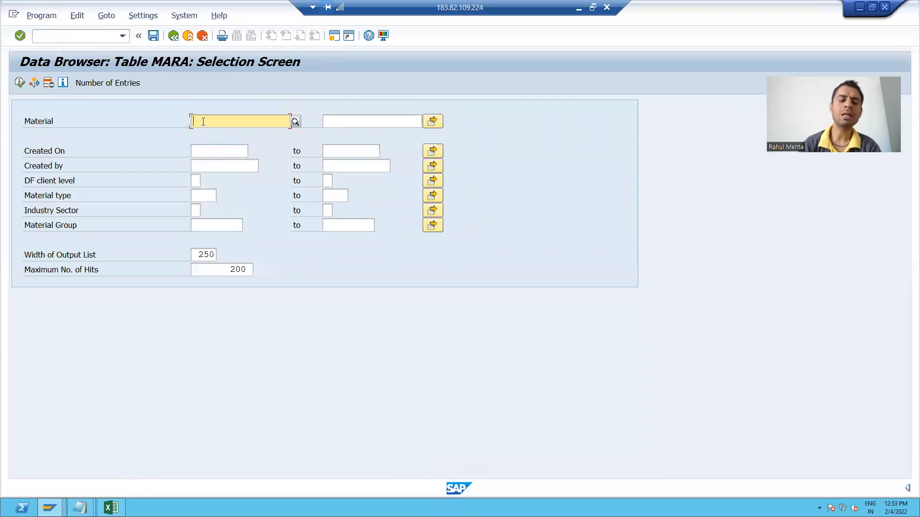
Filter MARA by material 245 and check the entry's material number and creation date.
type("245")
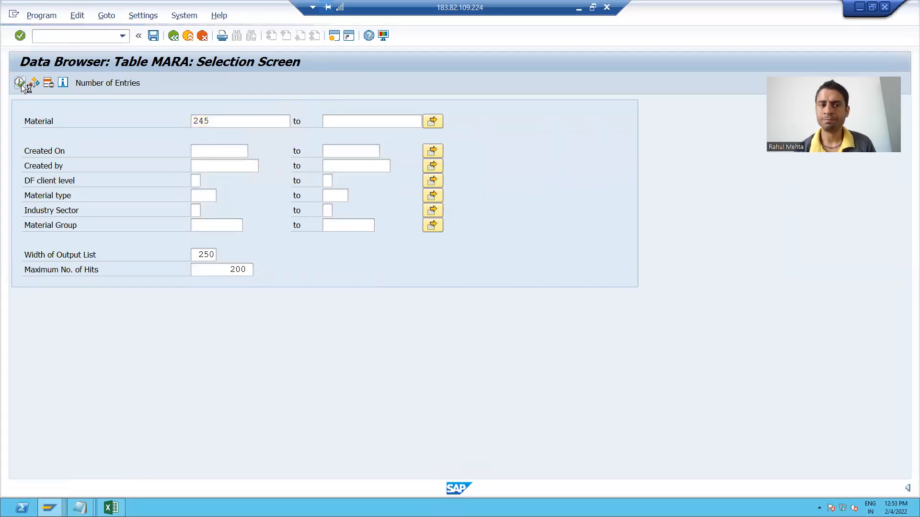
left_click(18, 83)
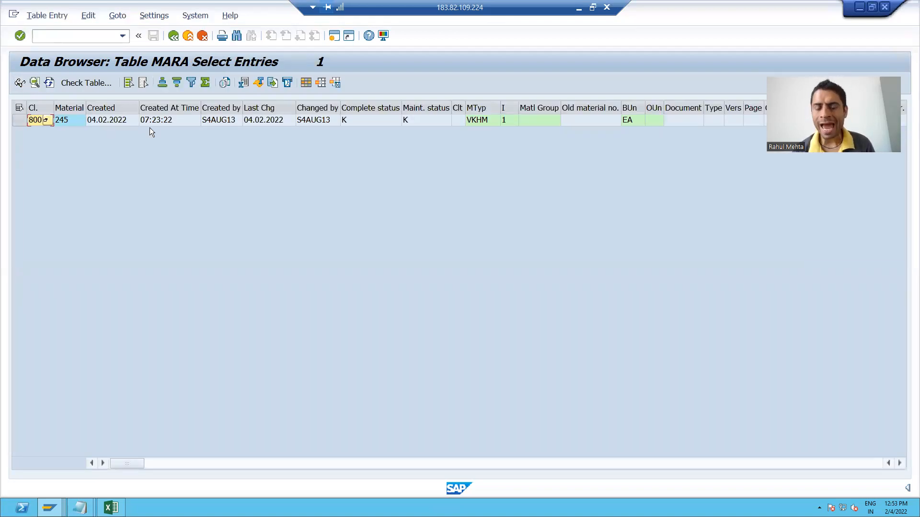
mouse_move(109, 129)
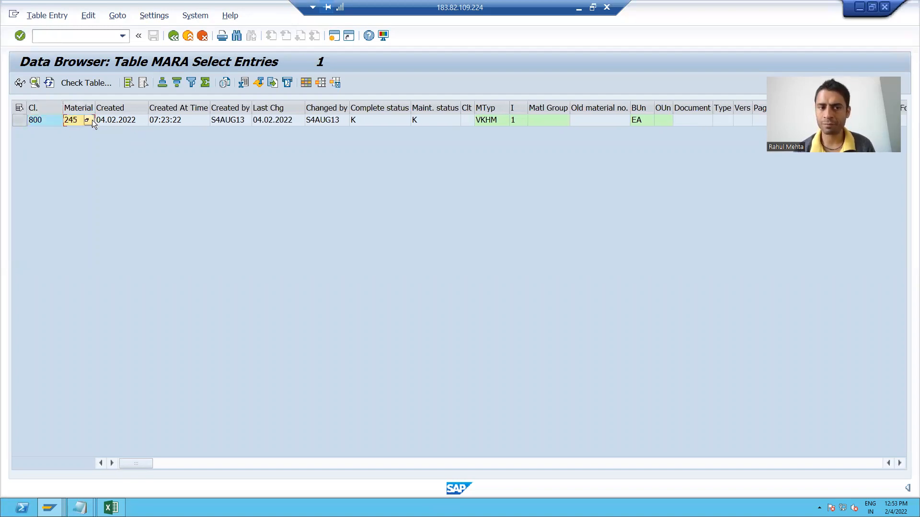
left_click(115, 120)
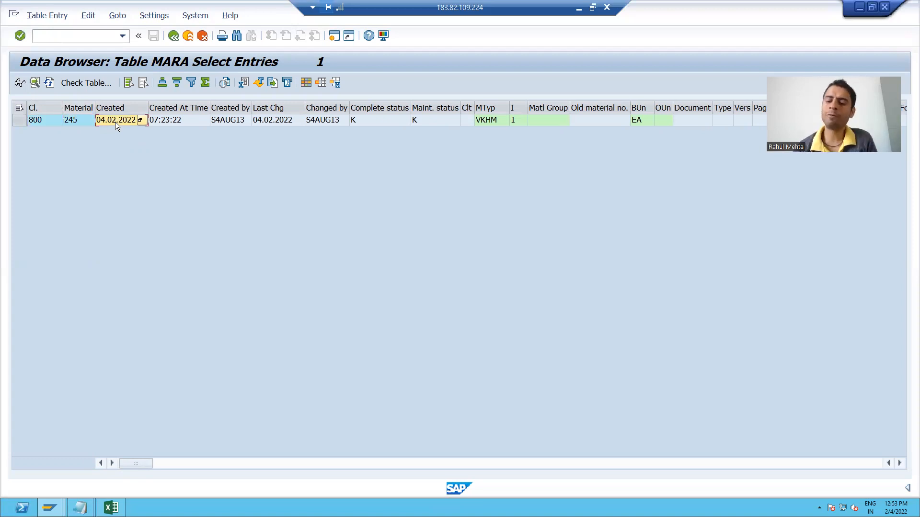
left_click(228, 119)
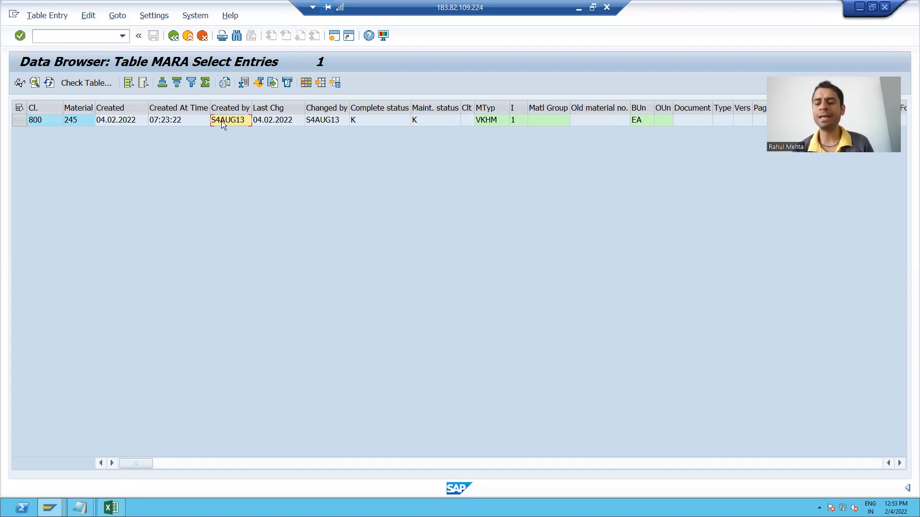
mouse_move(61, 140)
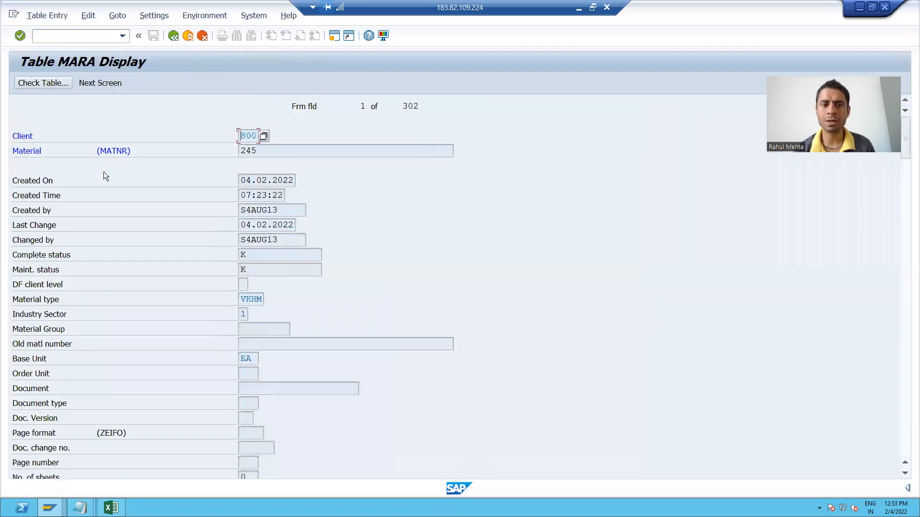
Scroll material 245's MARA record to check the 1 KG gross and net weights.
scroll("down", 3)
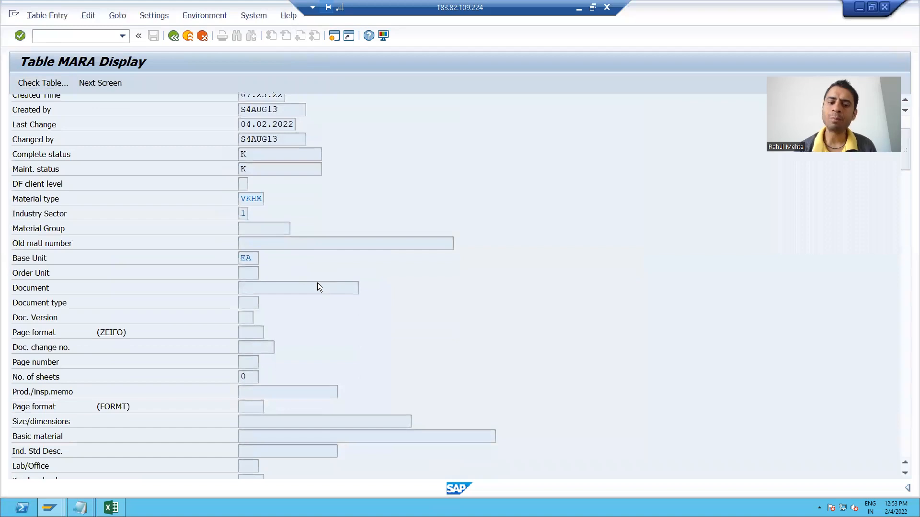
scroll("down", 3)
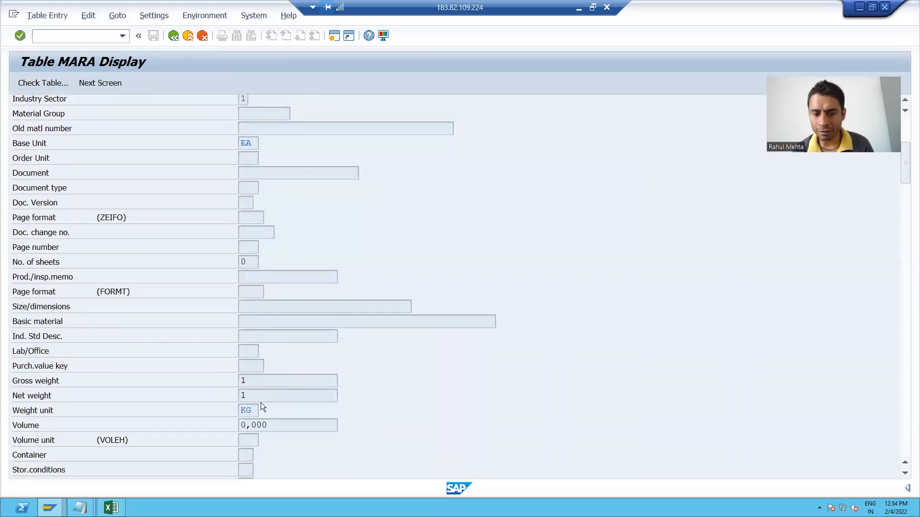
left_click(287, 395)
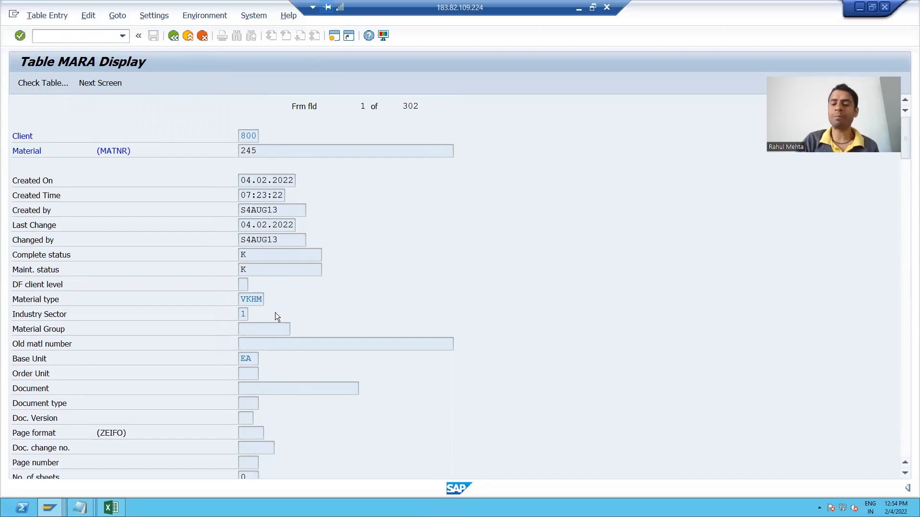
mouse_move(217, 137)
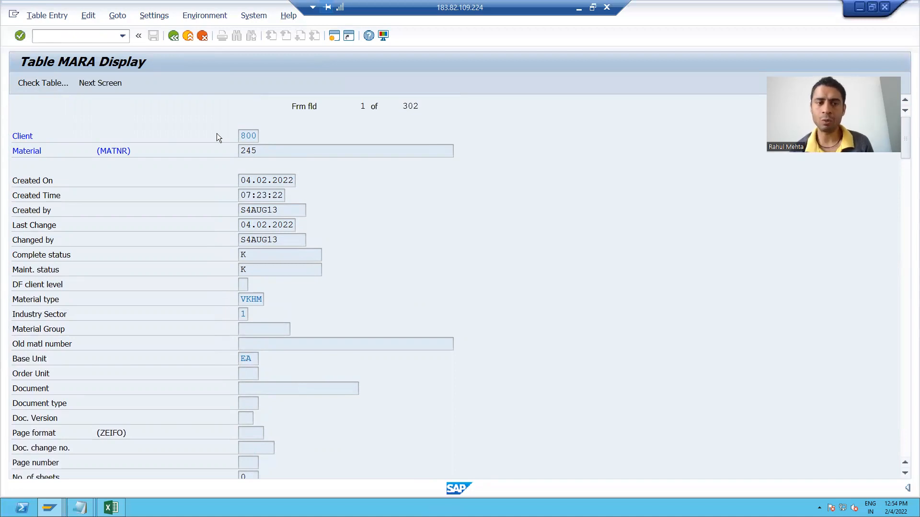
Open table MAKT in a new SE11 session and go to its contents selection screen.
left_click(72, 36)
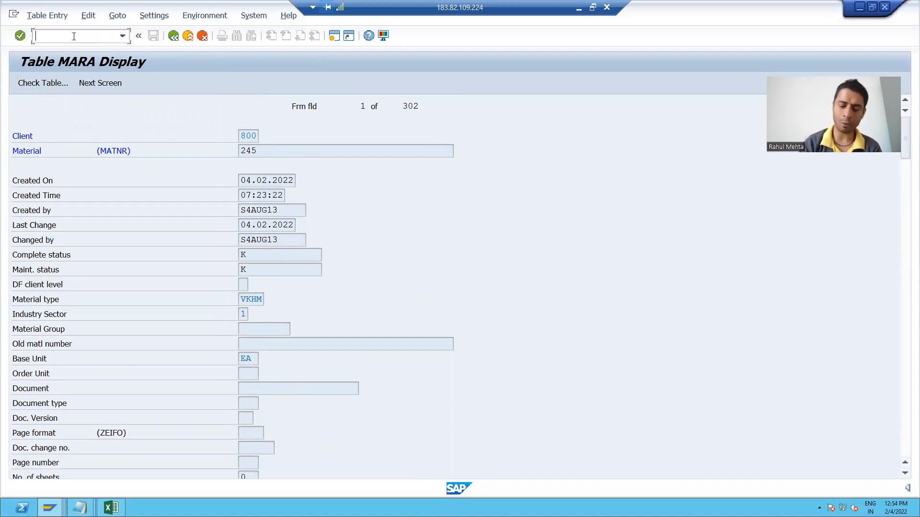
type("/ose1")
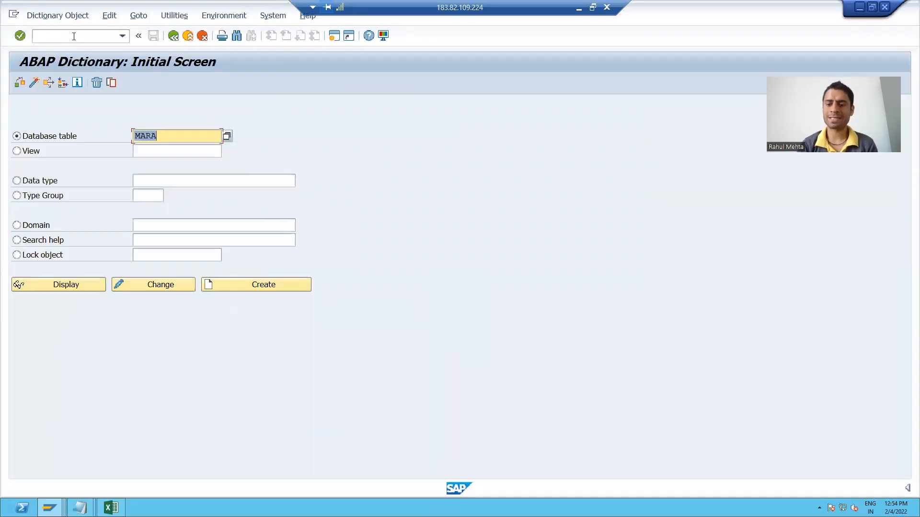
type("MA")
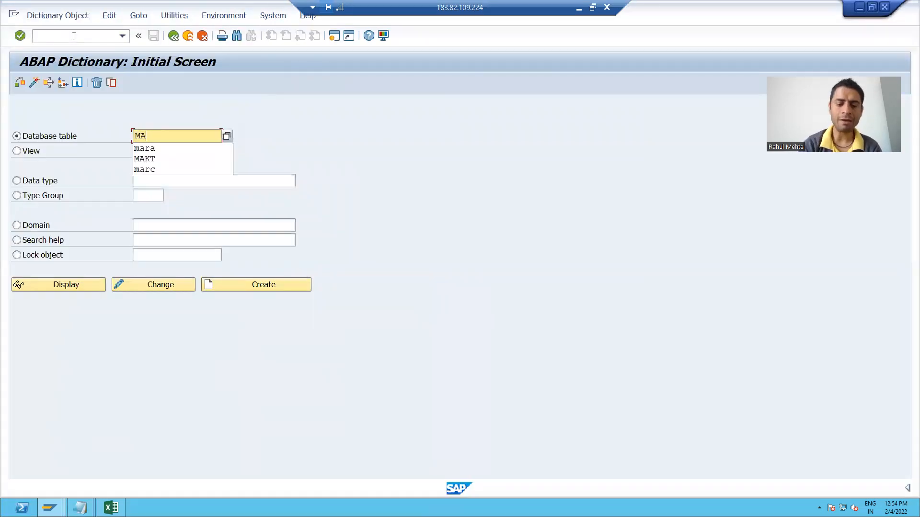
left_click(145, 158)
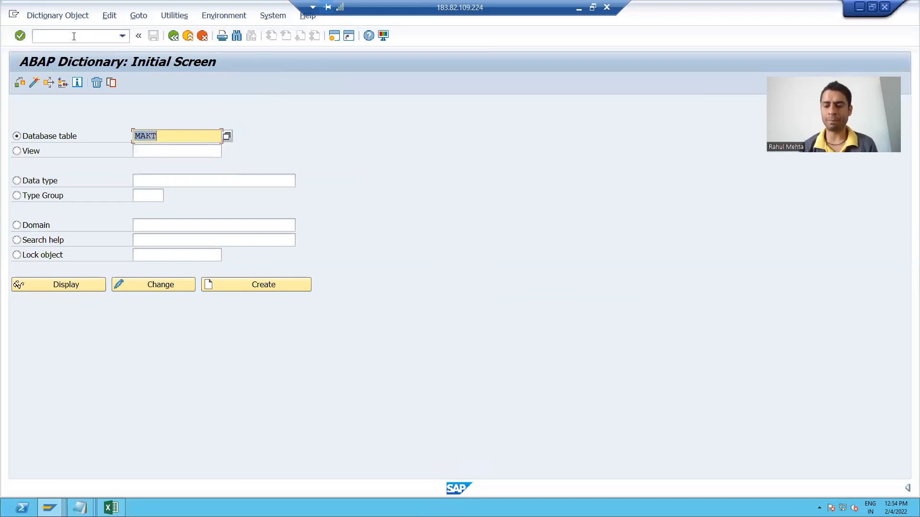
left_click(58, 284)
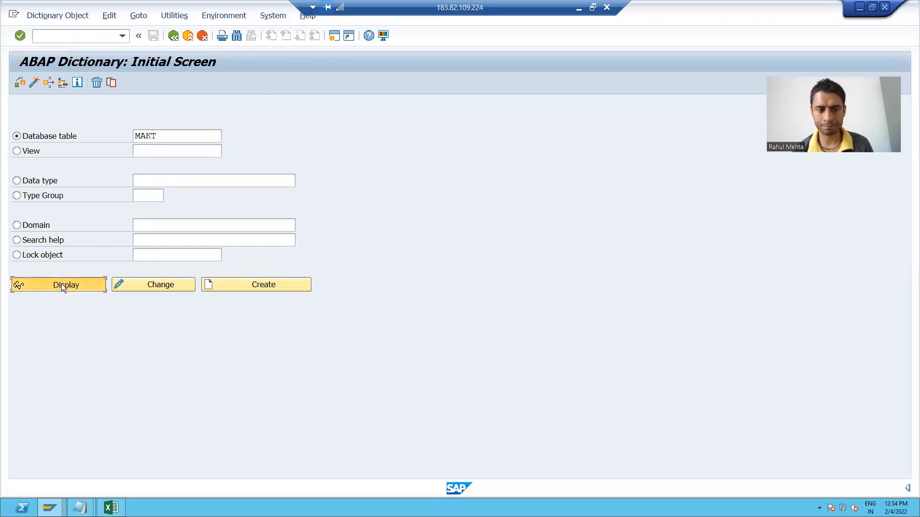
left_click(58, 285)
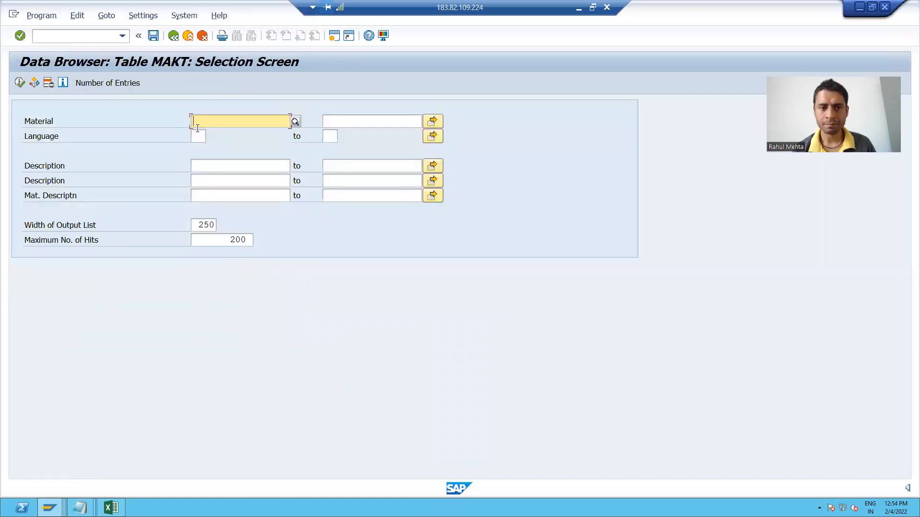
List MAKT entries for material 245 and check its English description.
type("2")
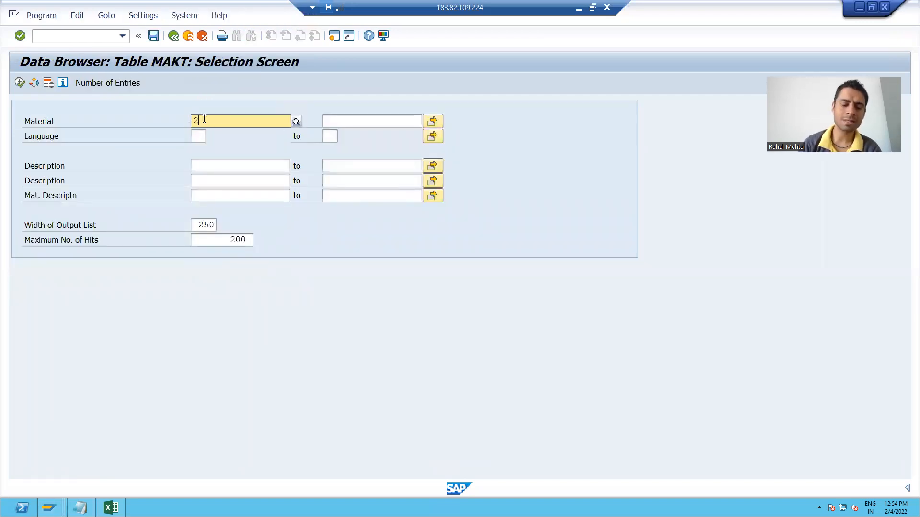
type("45")
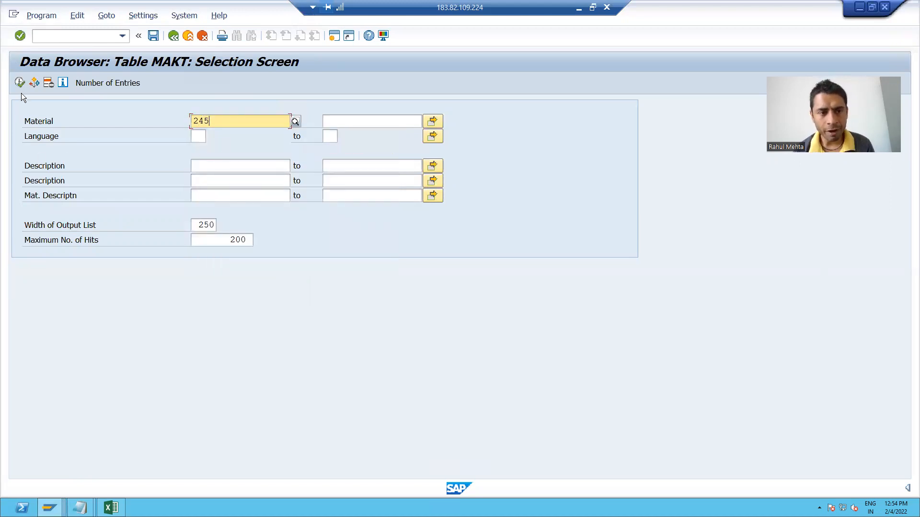
left_click(19, 82)
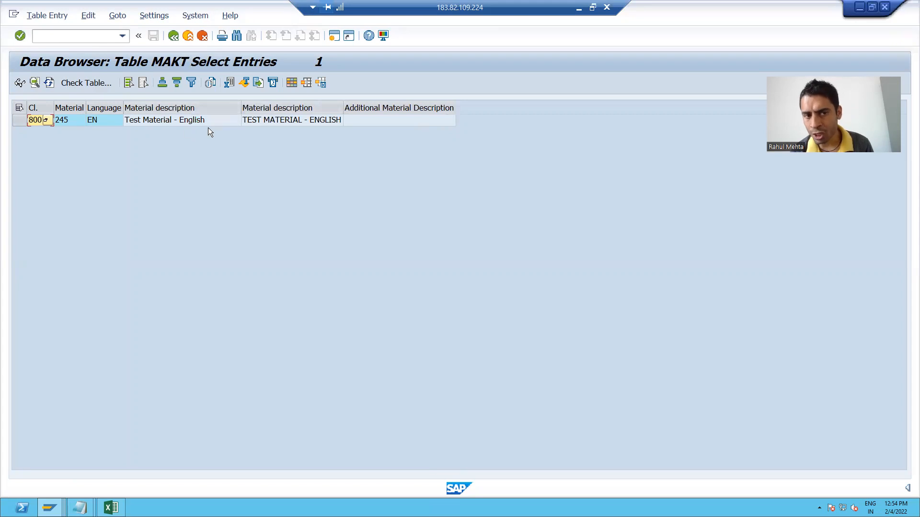
mouse_move(204, 125)
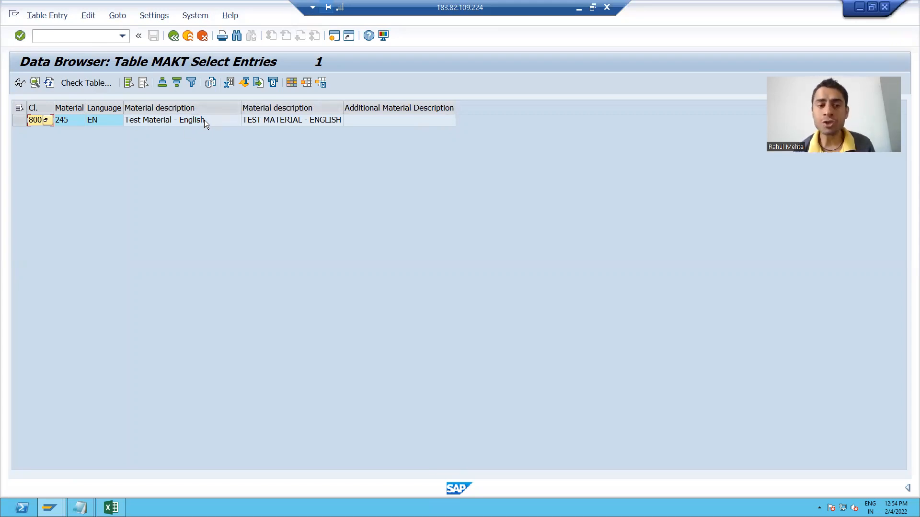
mouse_move(155, 179)
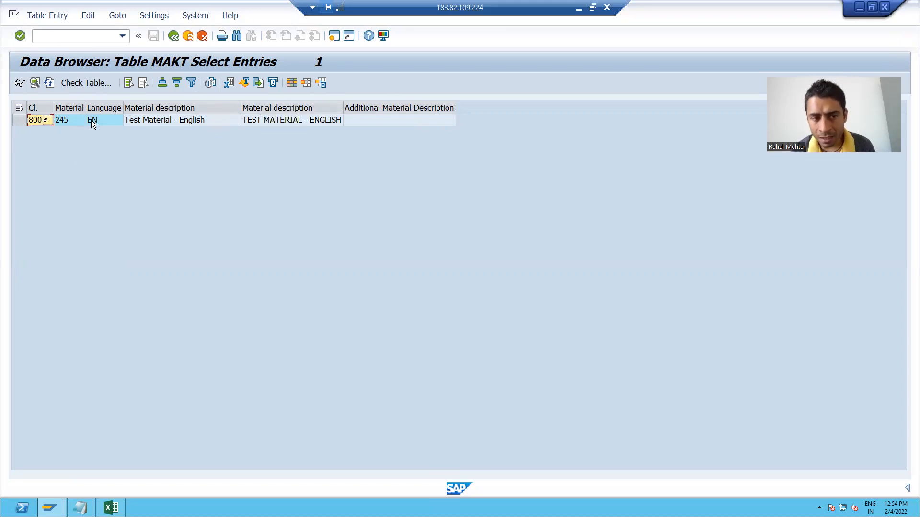
left_click(101, 119)
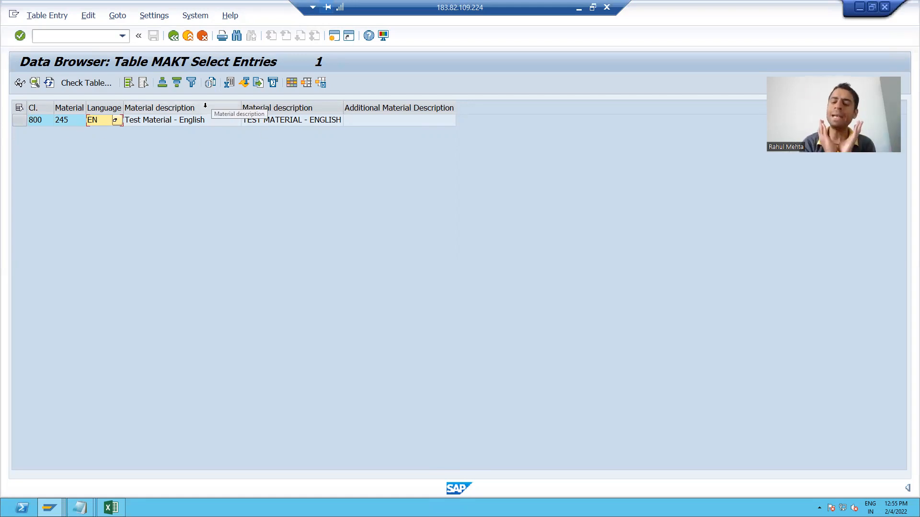
mouse_move(6, 121)
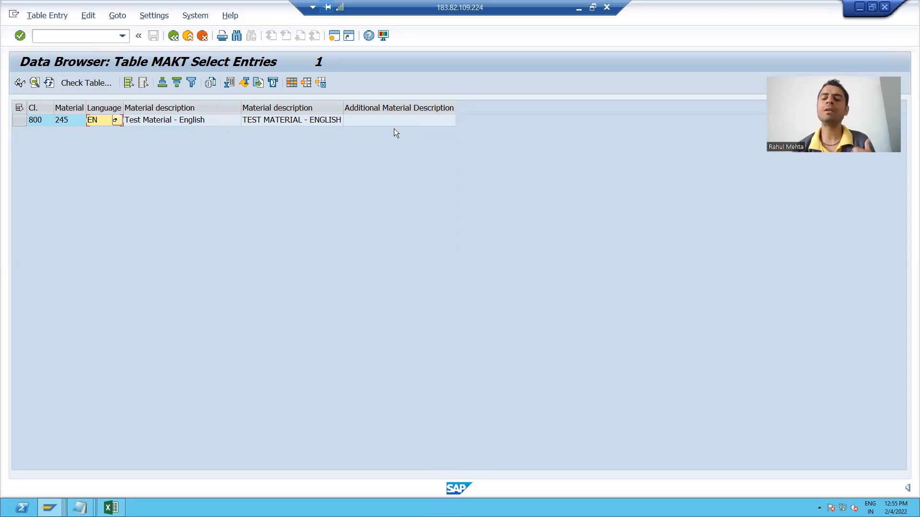
mouse_move(269, 326)
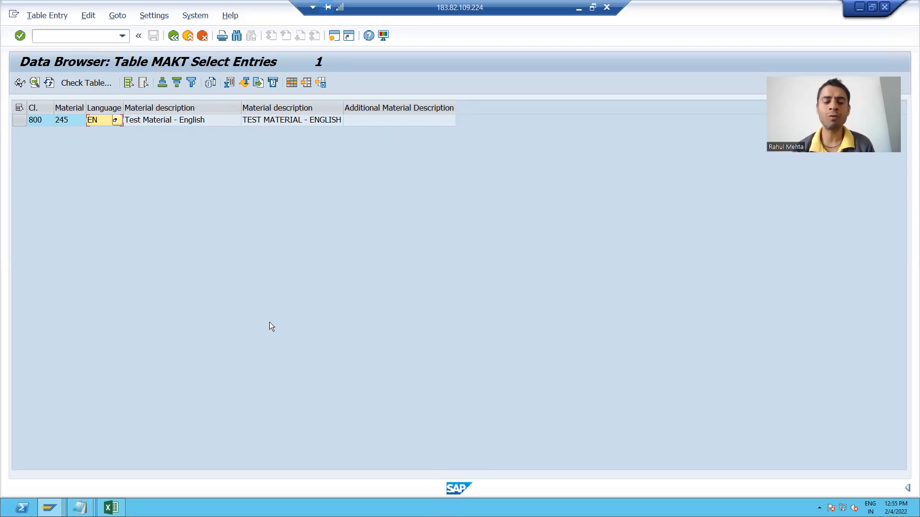
left_click(80, 508)
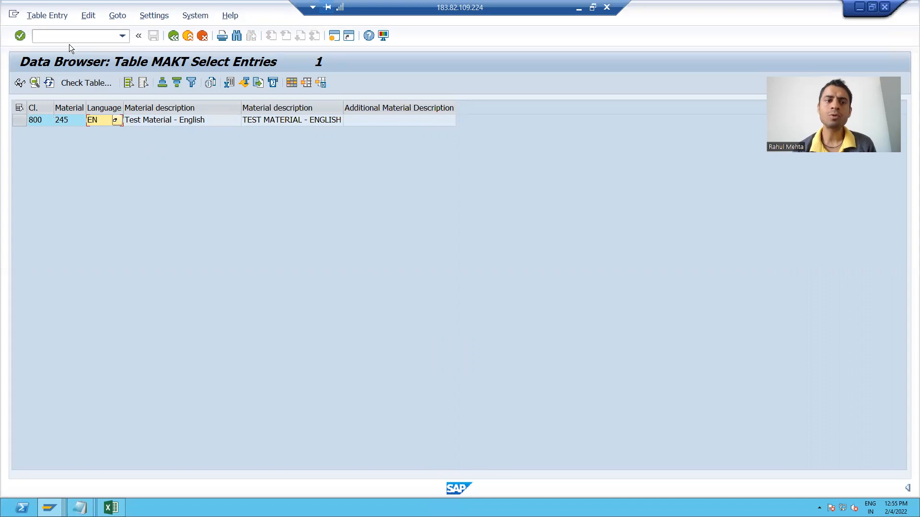
Launch /nMM02 with material 245 on the Change Material initial screen.
type("/")
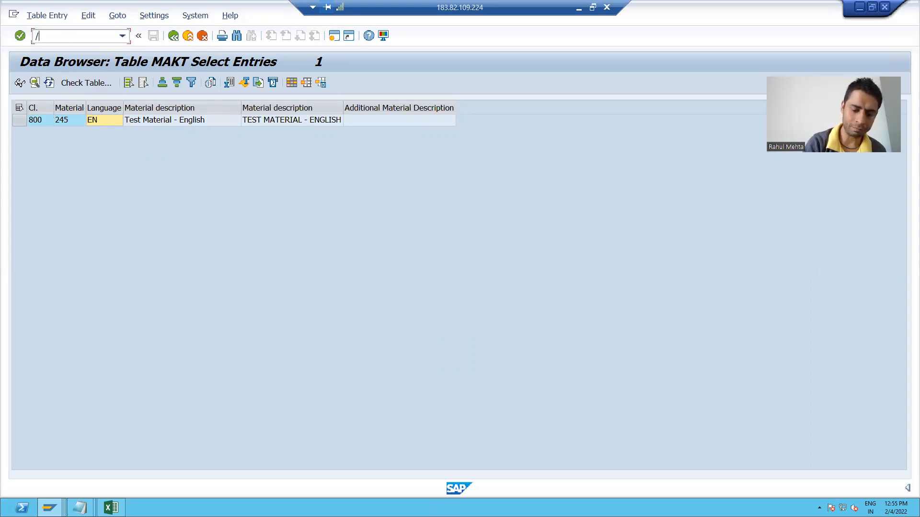
type("nmm0")
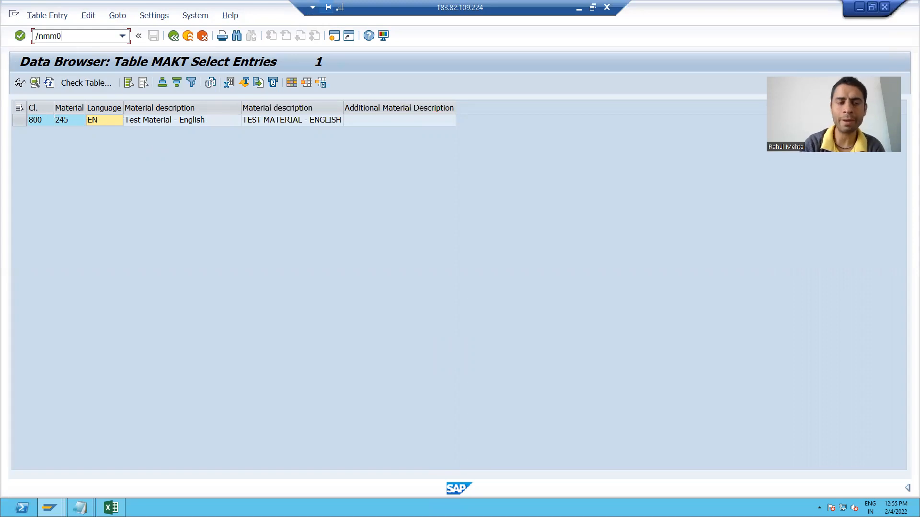
key("Enter")
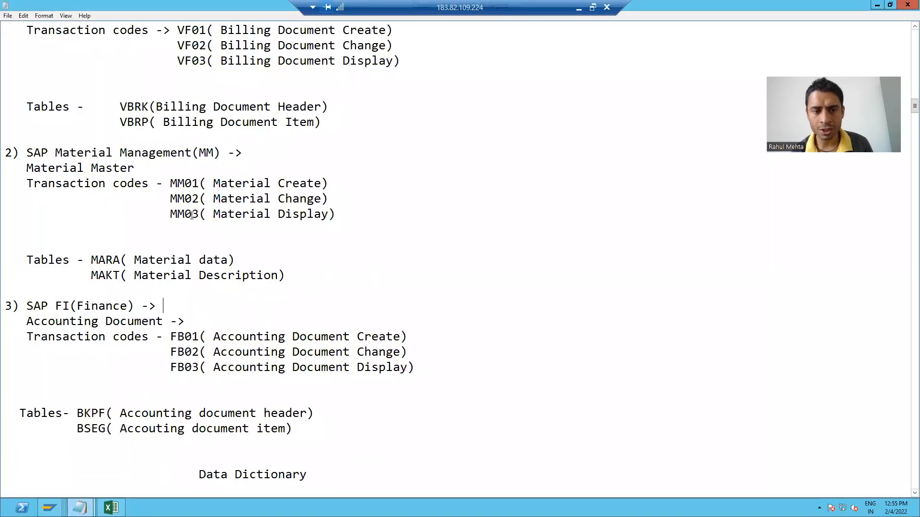
left_click_drag(170, 199, 257, 198)
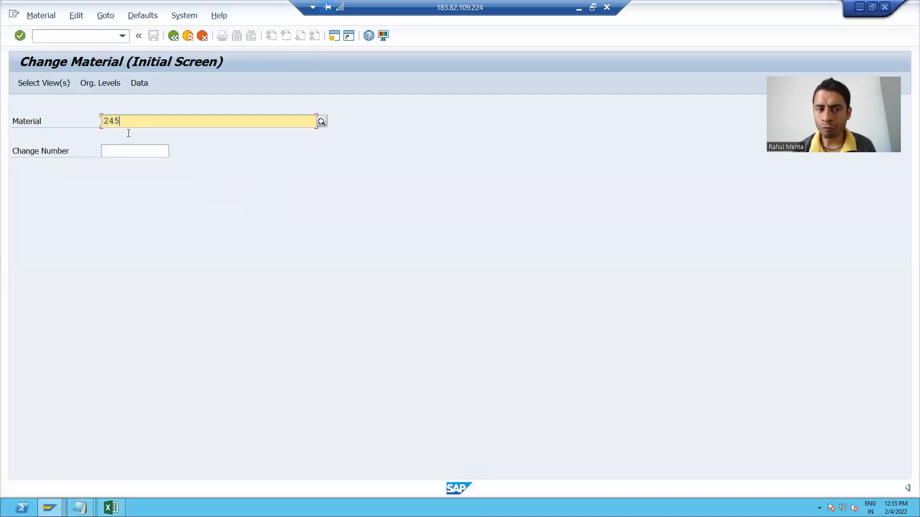
mouse_move(137, 146)
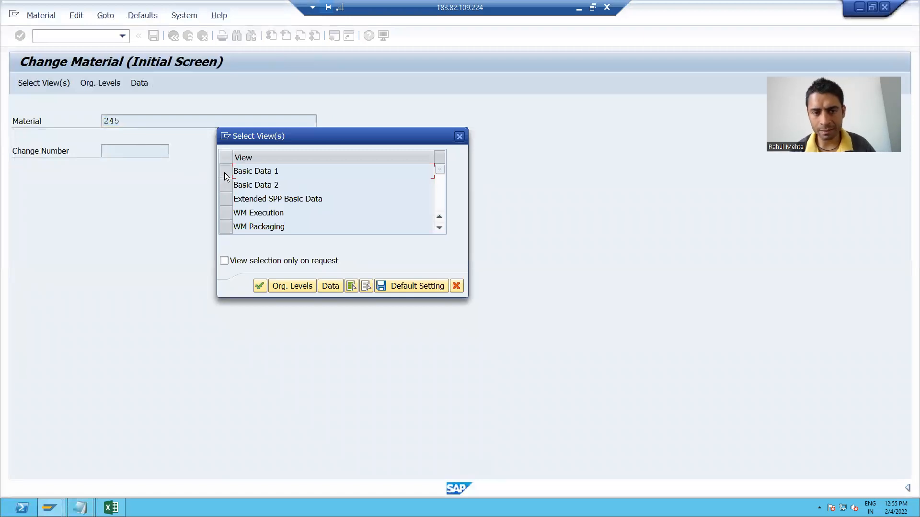
Choose the Basic Data 1 view and replace the gross weight 1 with 2.
left_click(260, 286)
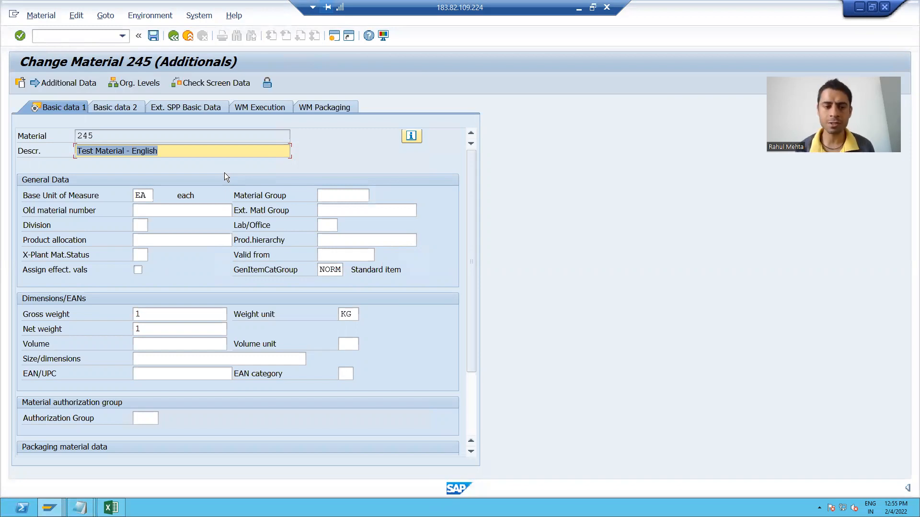
left_click(164, 314)
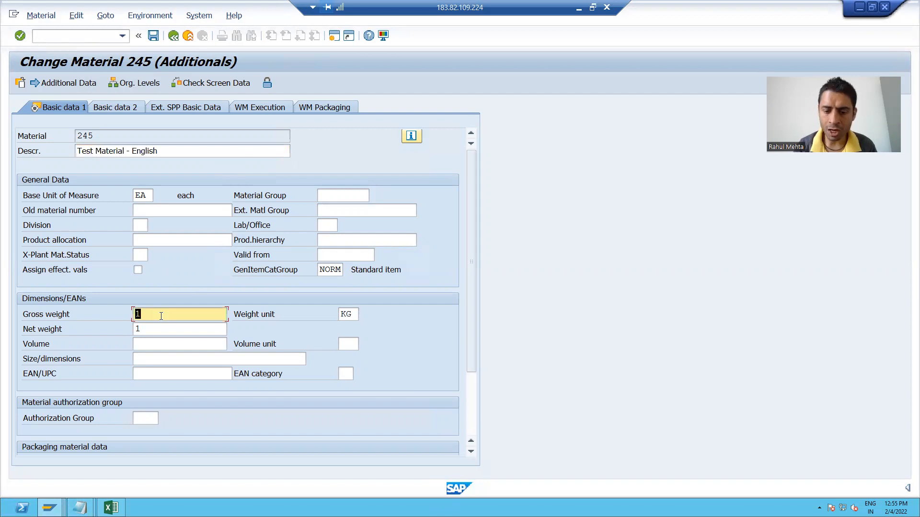
type("2,000")
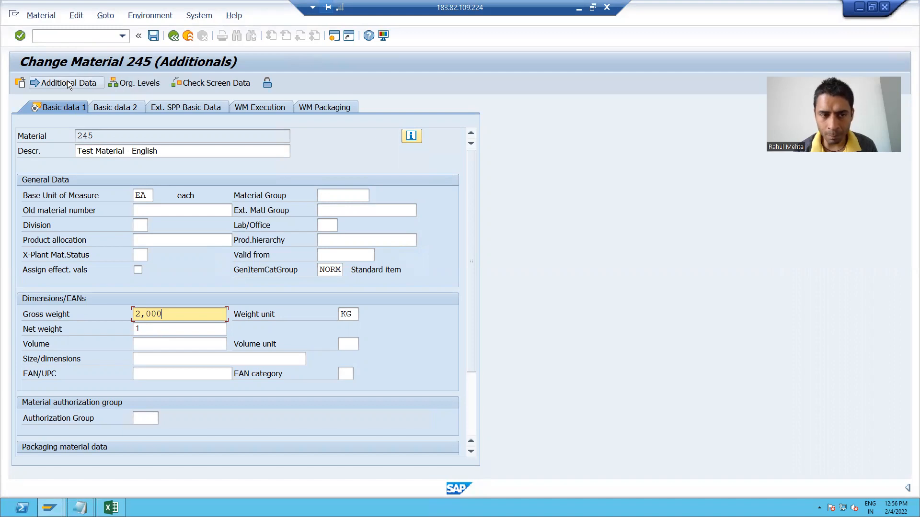
In Additional Data, add a new description line with language German (DE).
left_click(67, 83)
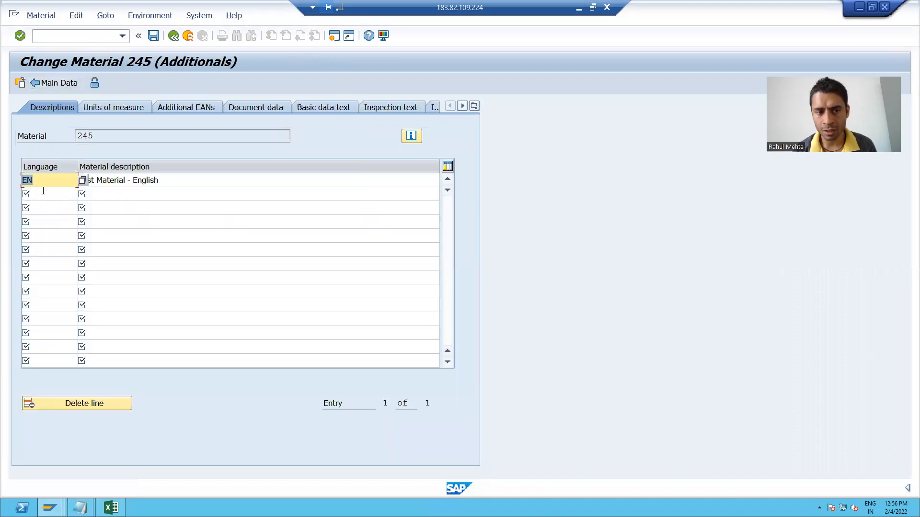
left_click(43, 194)
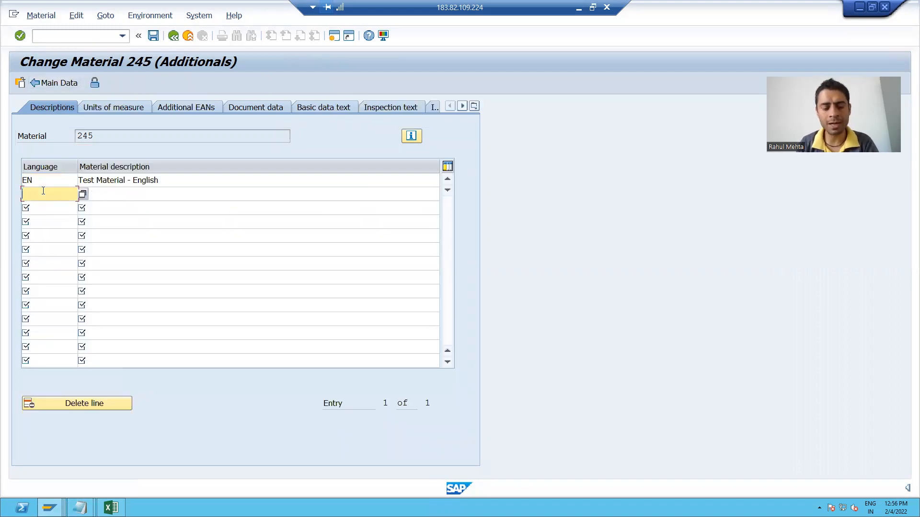
type("DE")
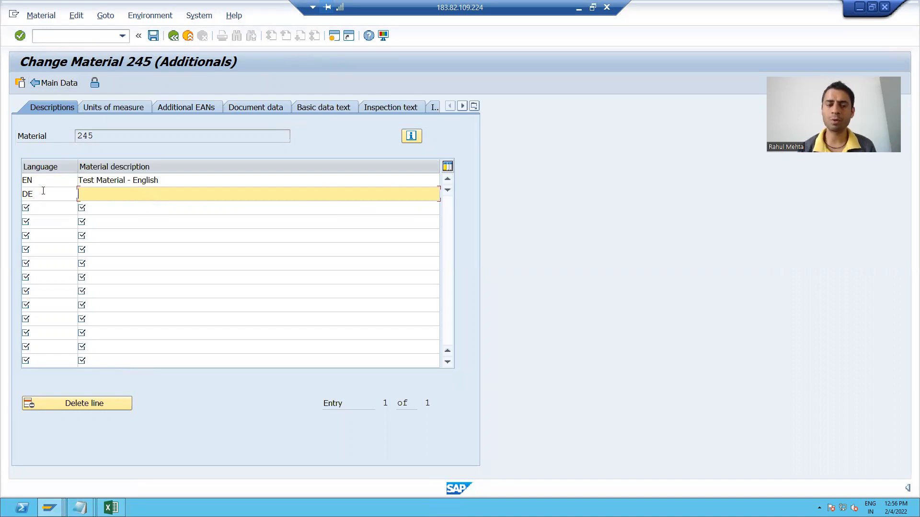
left_click(38, 194)
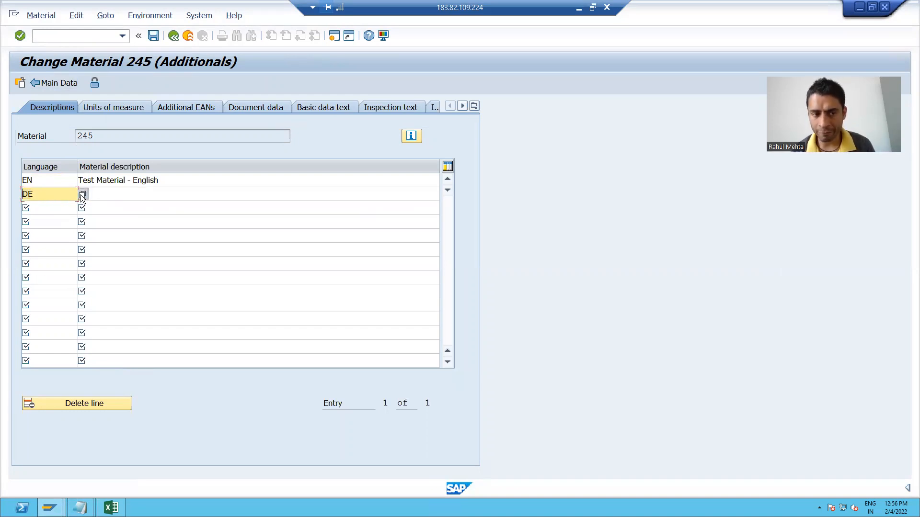
left_click(82, 194)
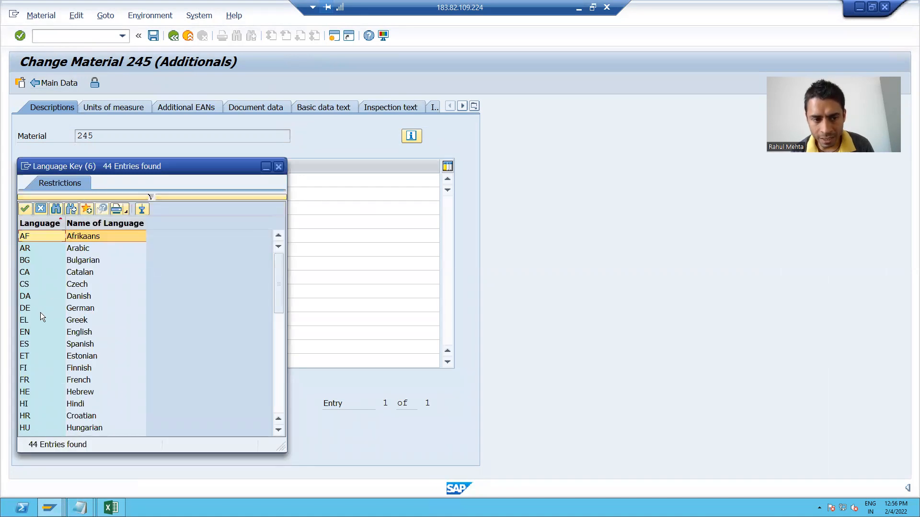
left_click(53, 308)
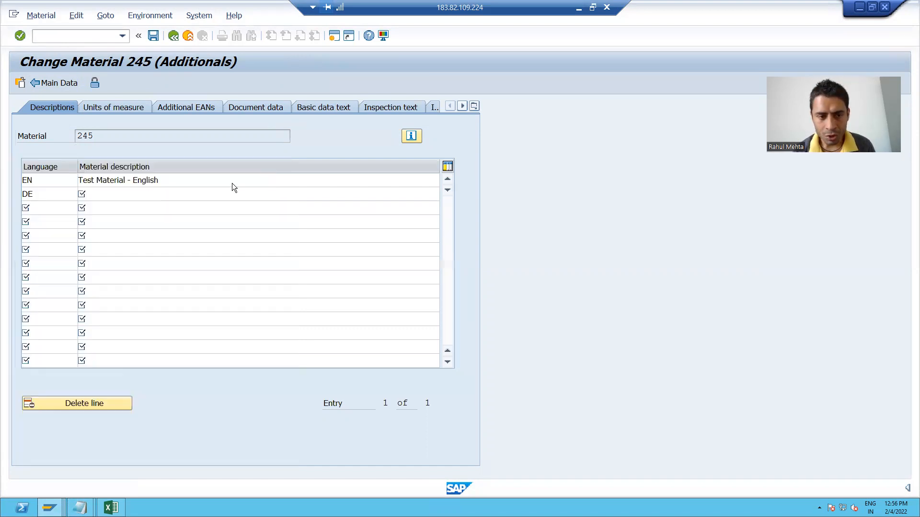
Enter the description 'Test Material - German' and save material 245.
left_click(45, 194)
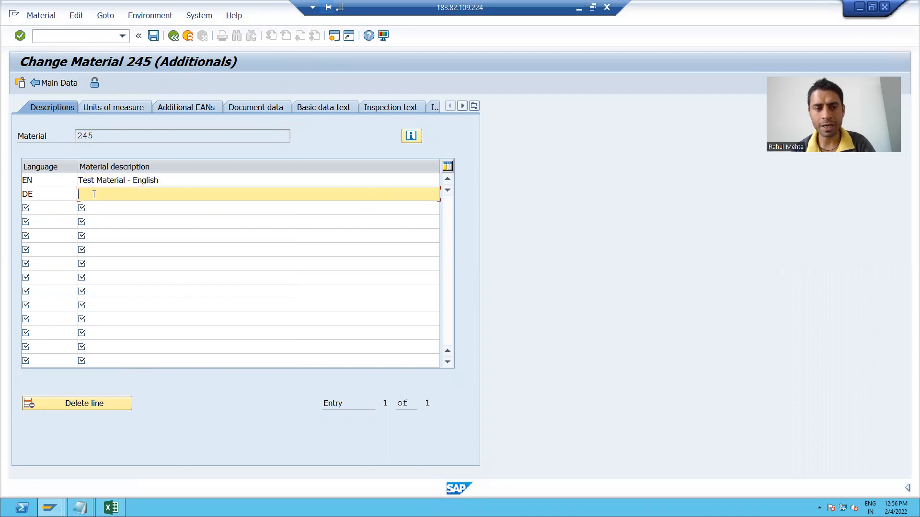
type("Test Material - Engl")
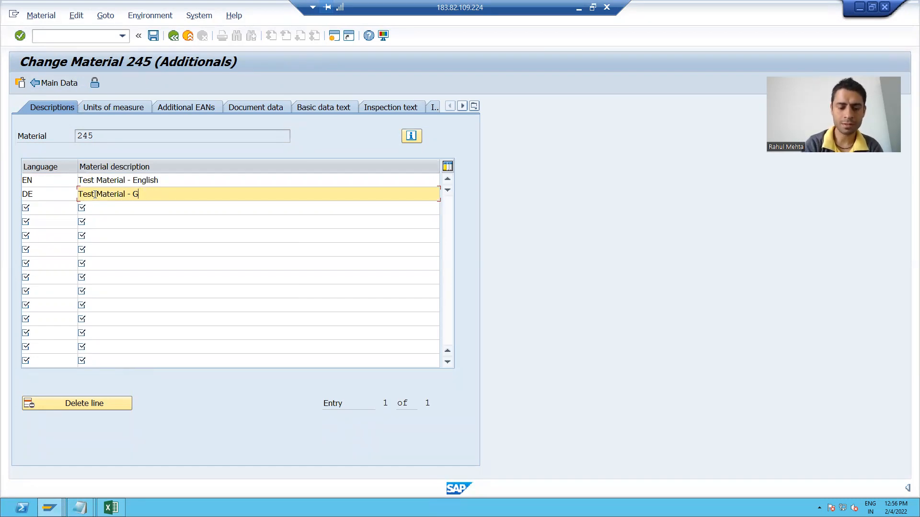
type("erman")
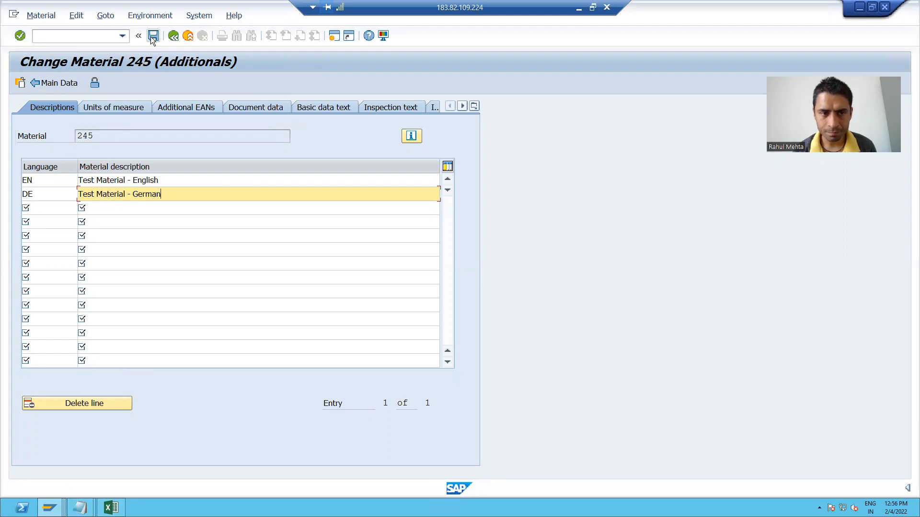
left_click(153, 37)
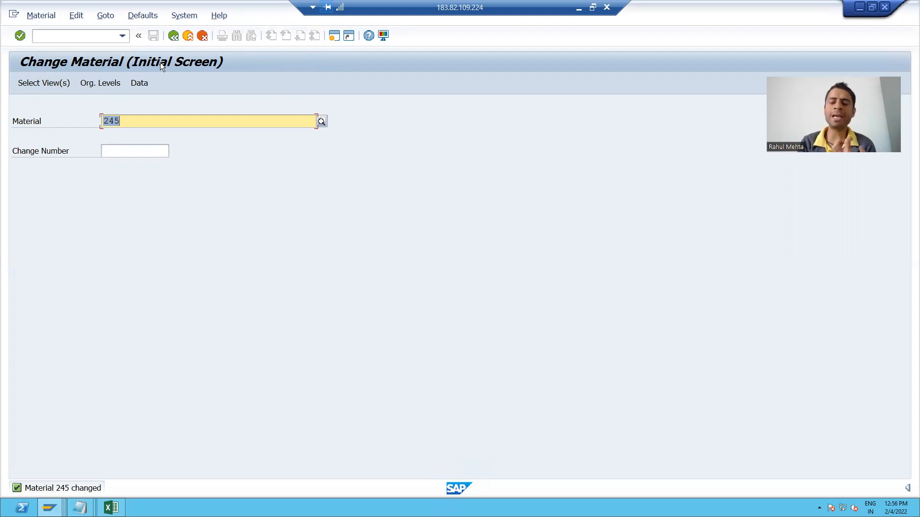
mouse_move(61, 313)
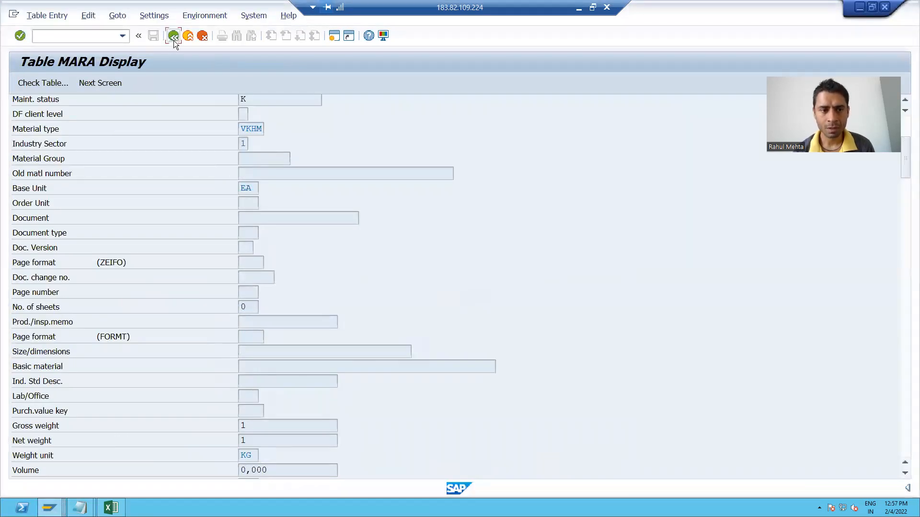
left_click(172, 36)
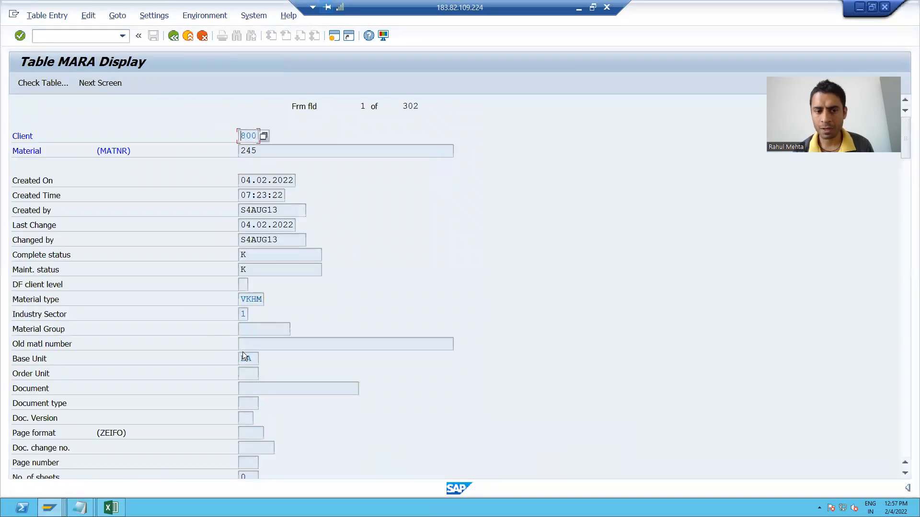
scroll("down", 3)
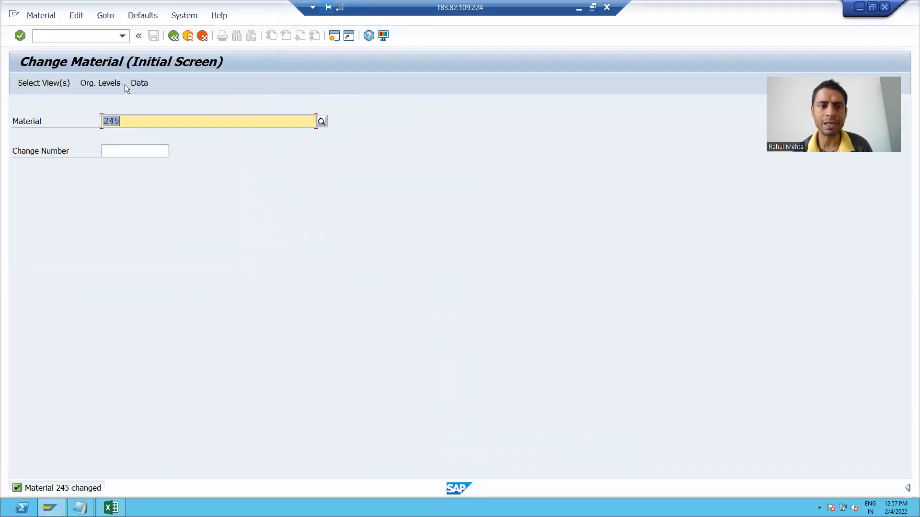
Display MAKT contents in SE11 for material 245 and select the German description row.
type("/n")
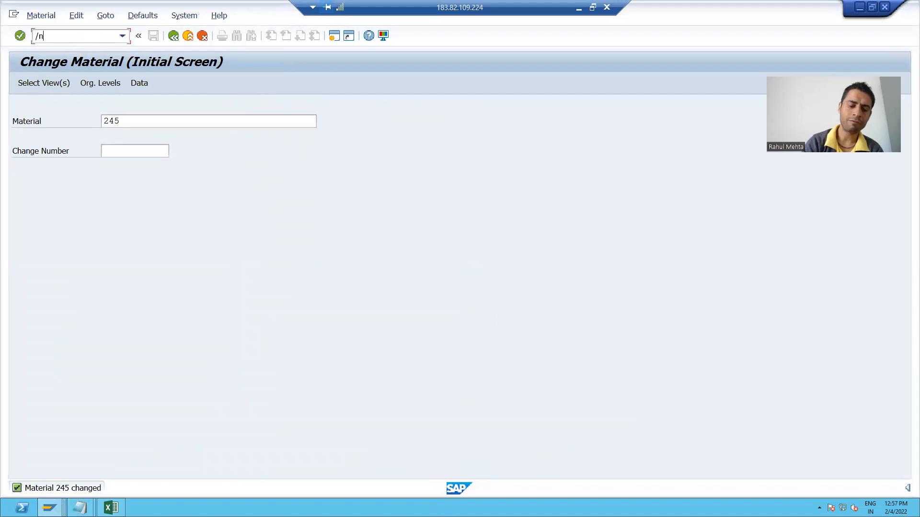
key("Enter")
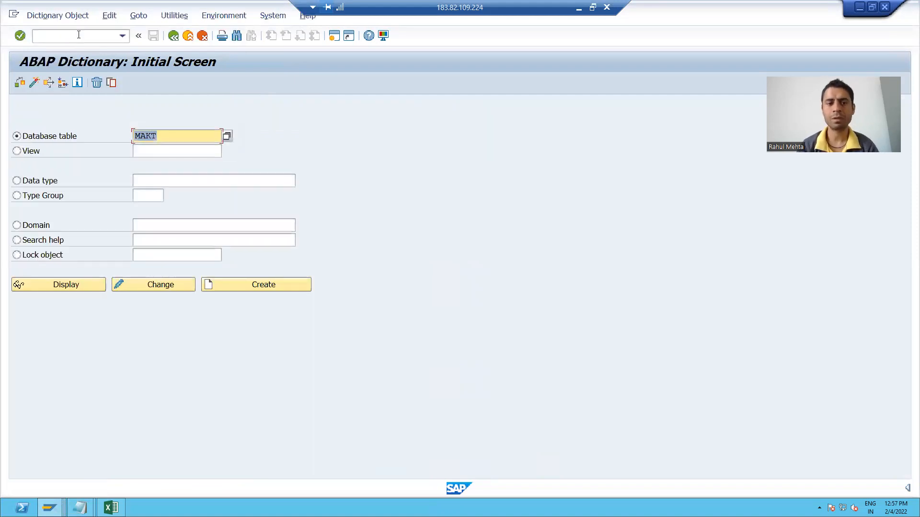
left_click(59, 284)
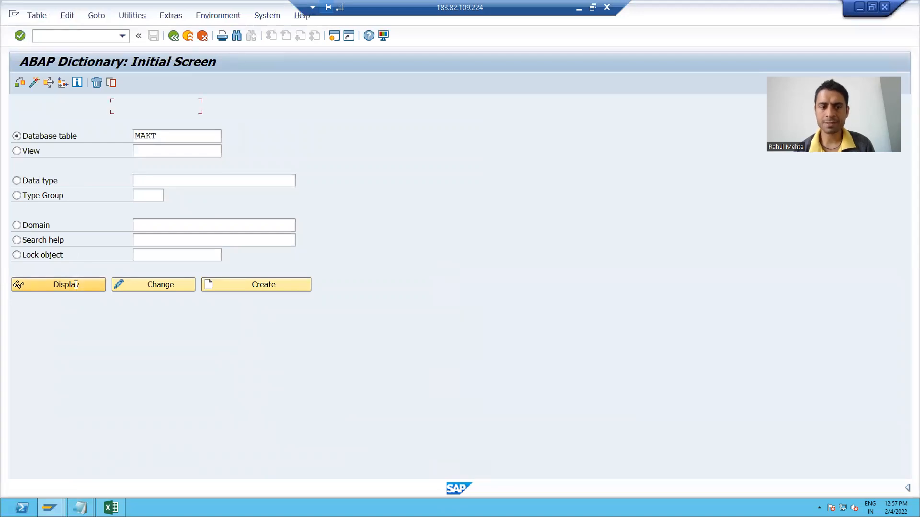
left_click(58, 284)
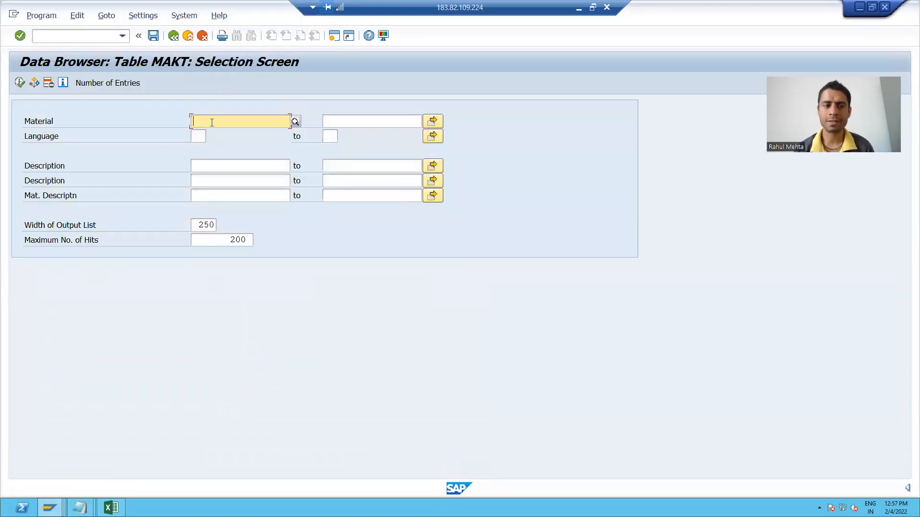
type("245")
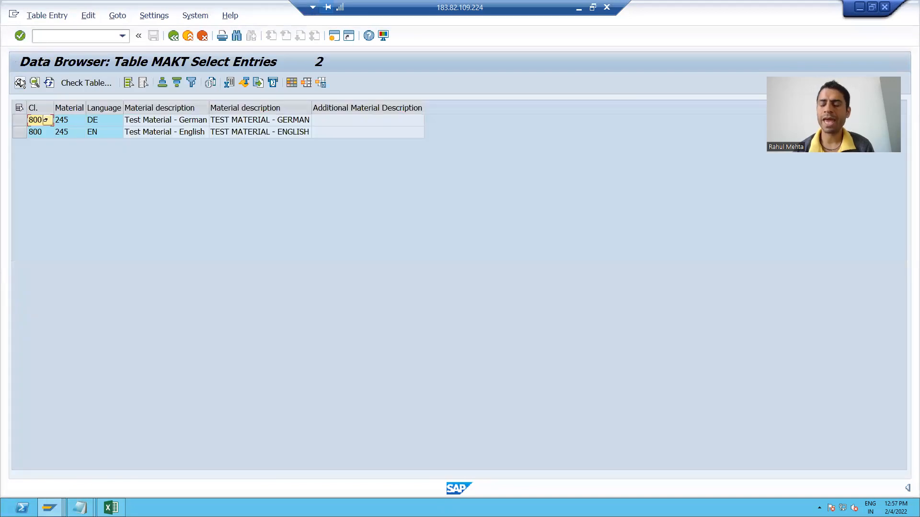
left_click(20, 120)
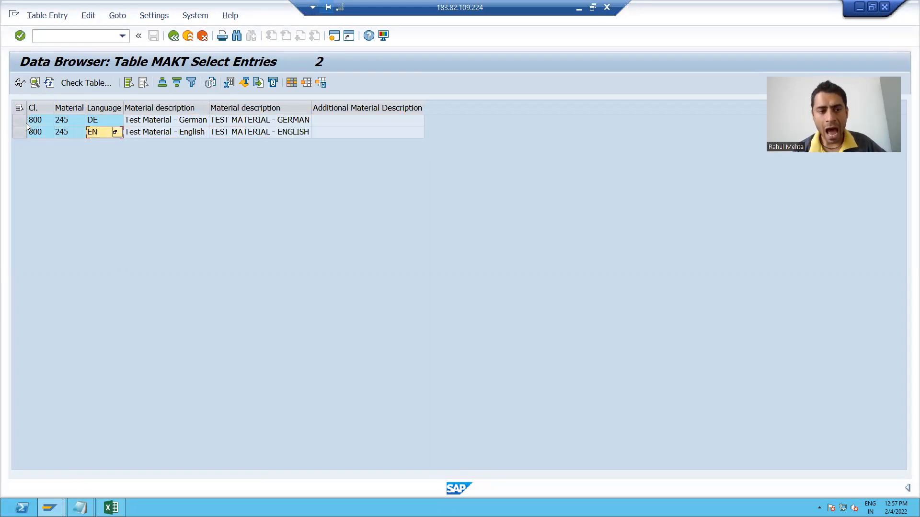
left_click(19, 120)
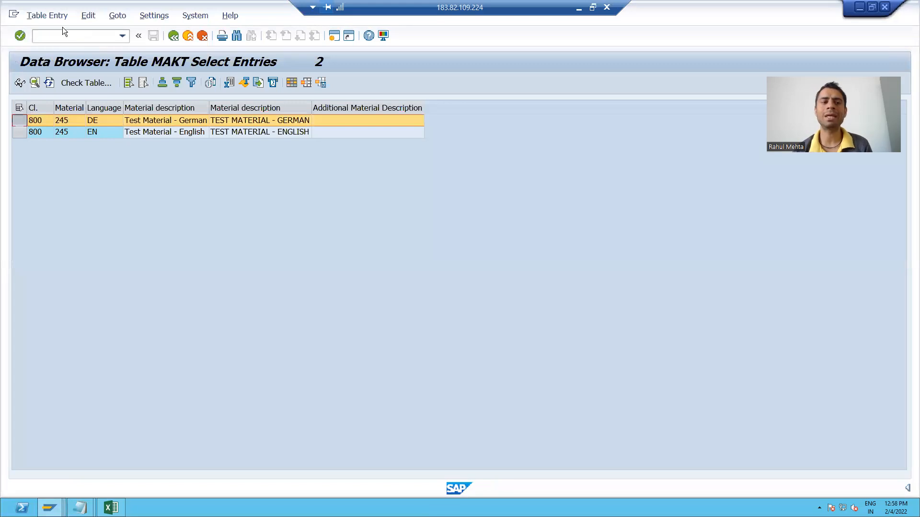
View material 245's English and German descriptions under MM02 Additional Data, then bring up Notepad.
type("/")
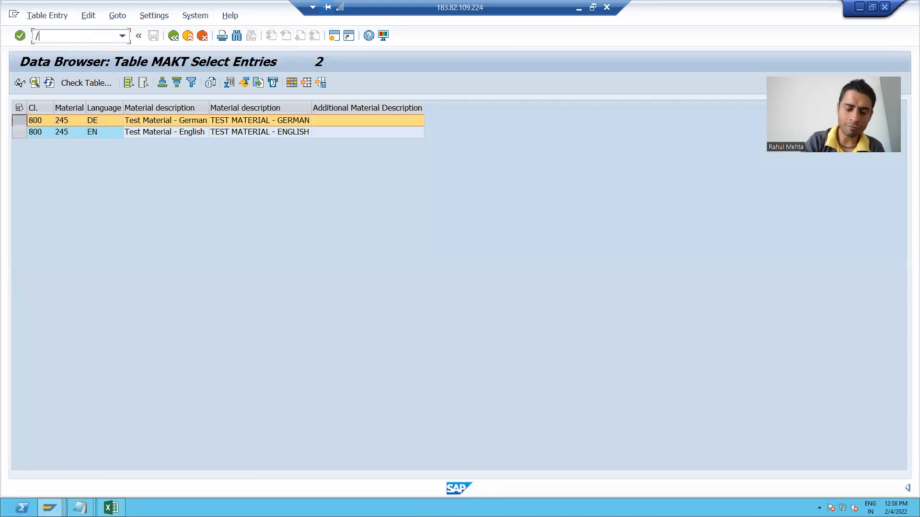
type("omm")
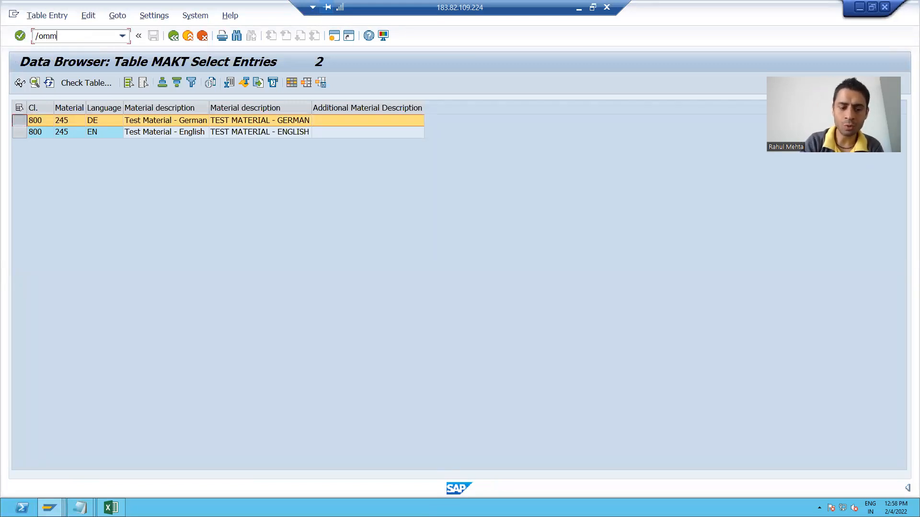
key("Enter")
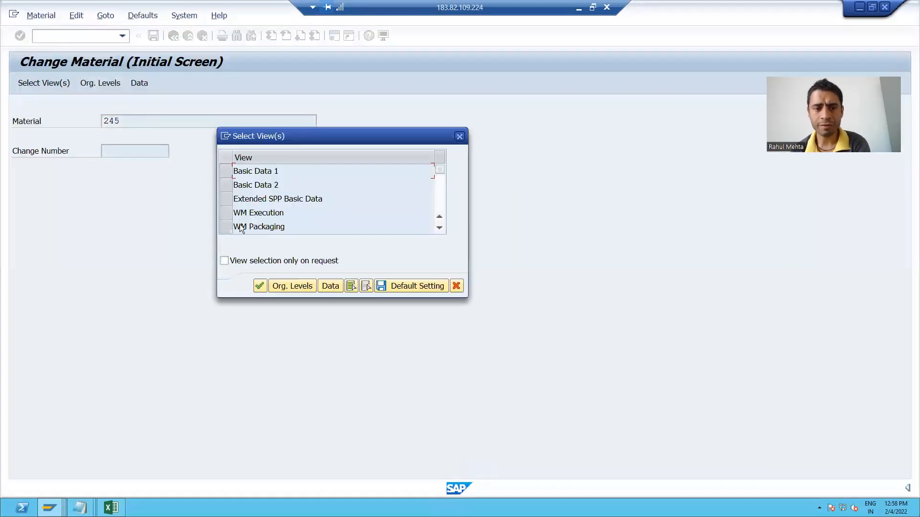
left_click(260, 286)
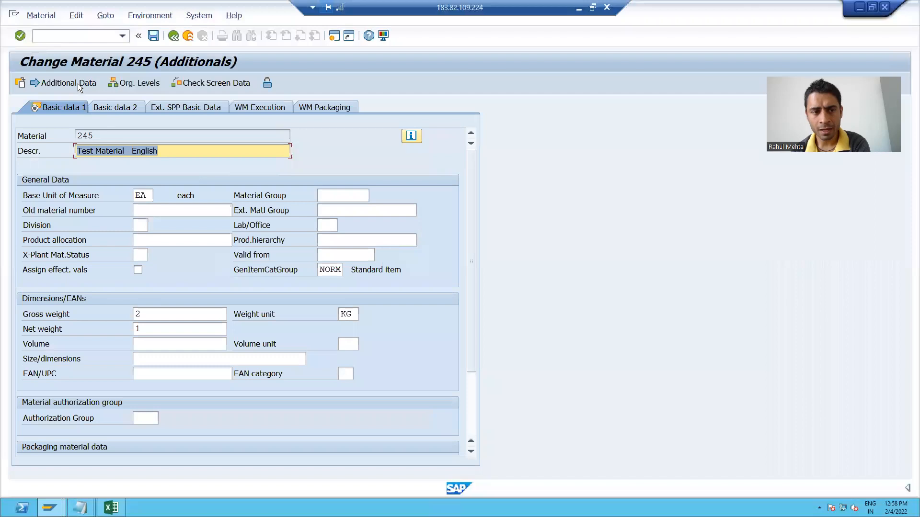
left_click(65, 83)
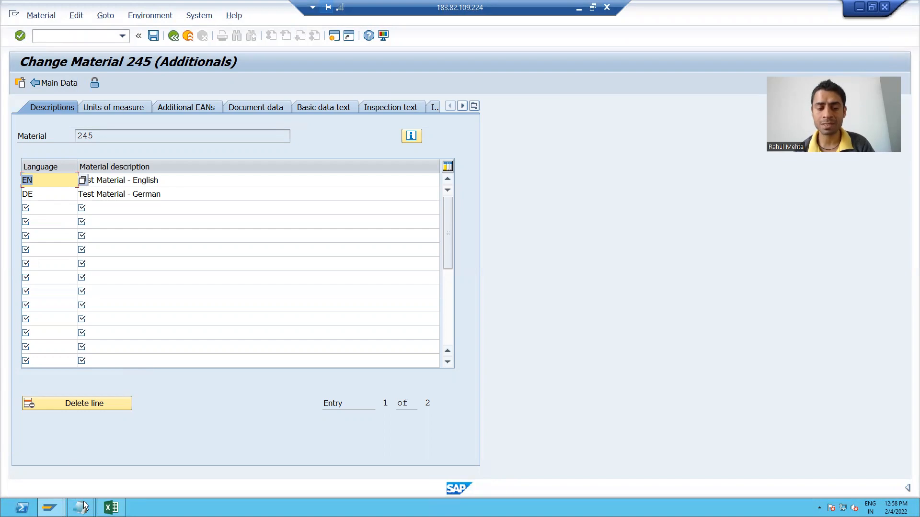
left_click(85, 507)
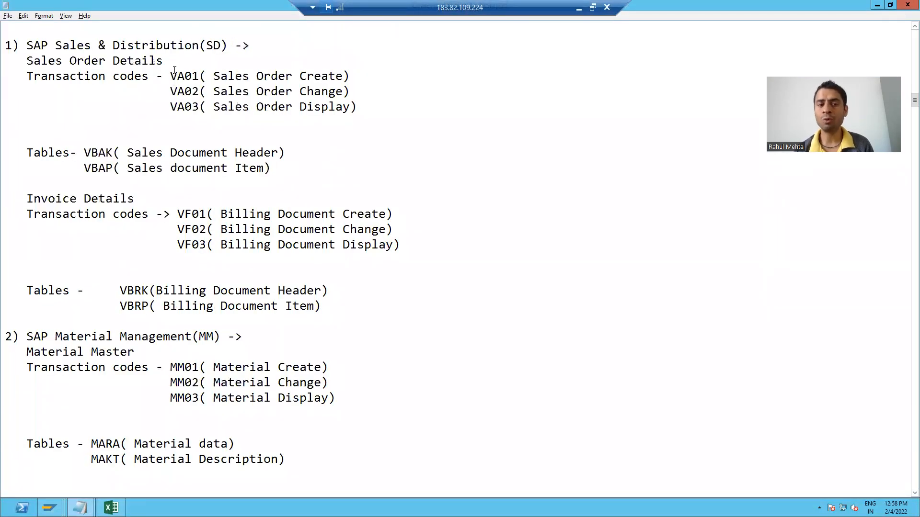
mouse_move(201, 136)
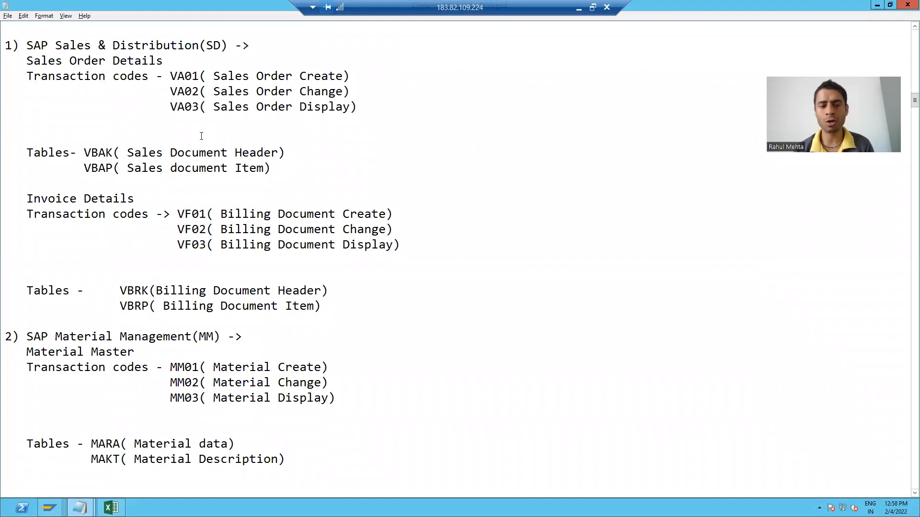
Scroll the Notepad notes down to the SAP FI and Data Dictionary sections.
scroll("down", 3)
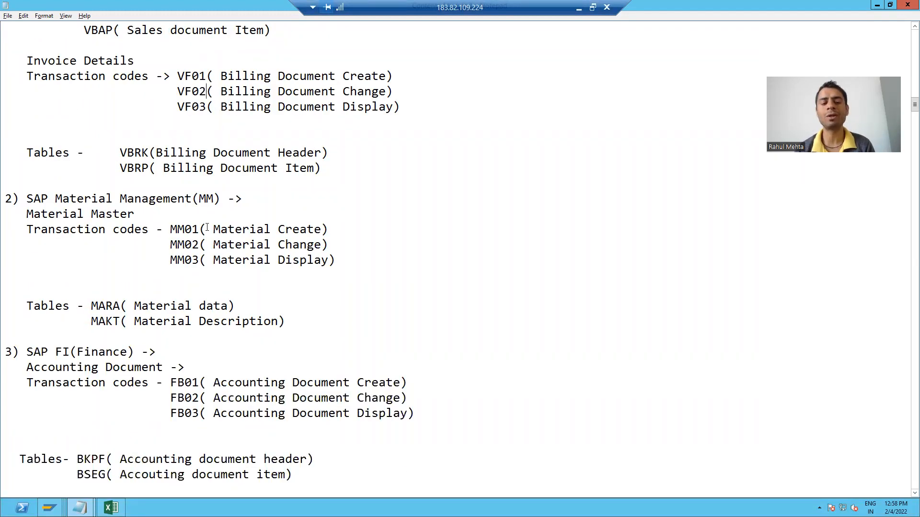
scroll("down", 3)
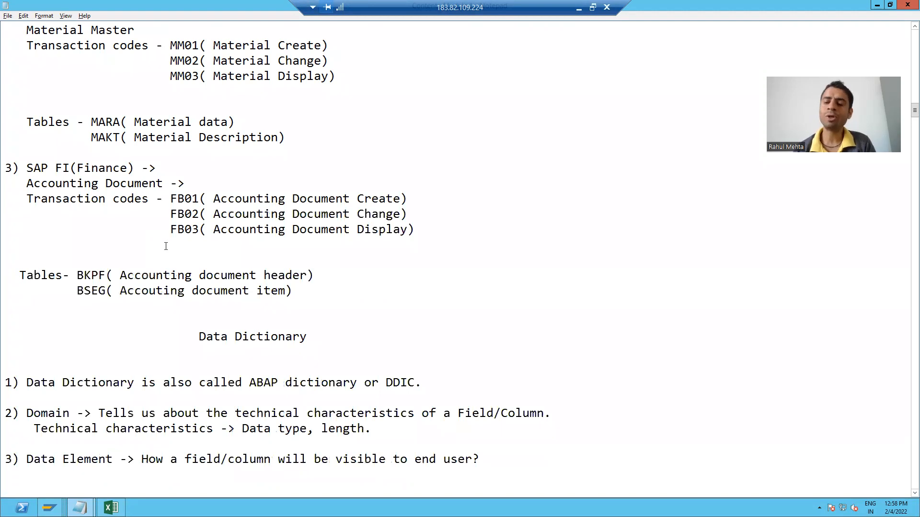